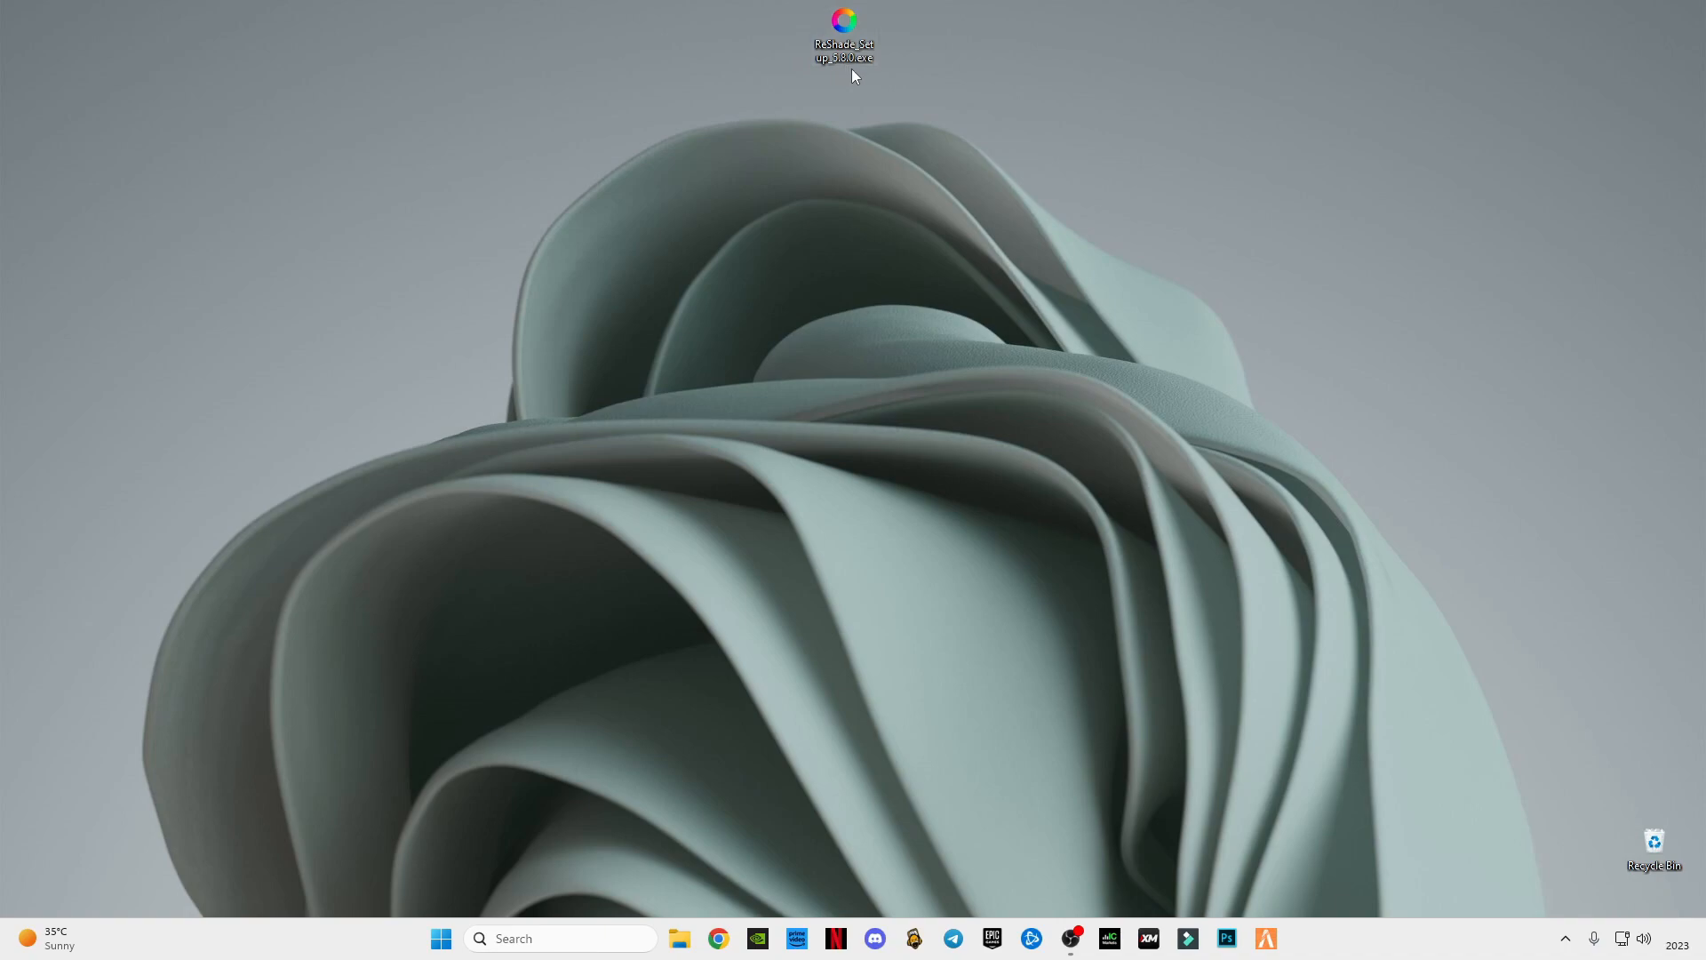
mouse_move(879, 99)
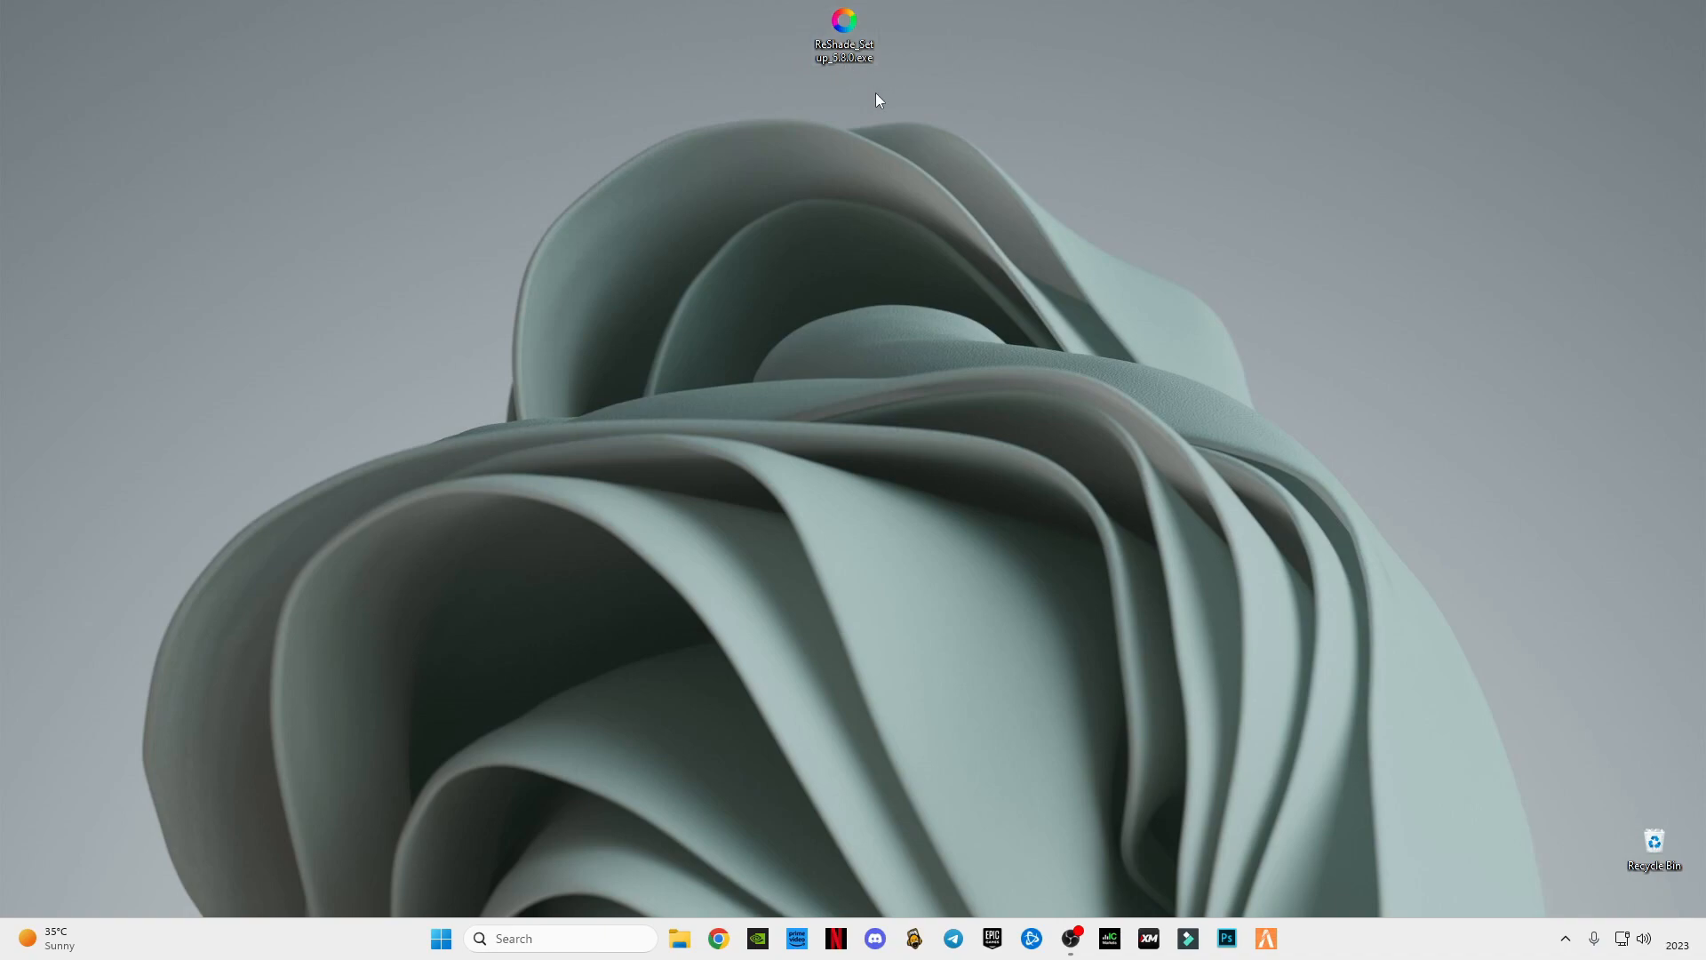
mouse_move(780, 28)
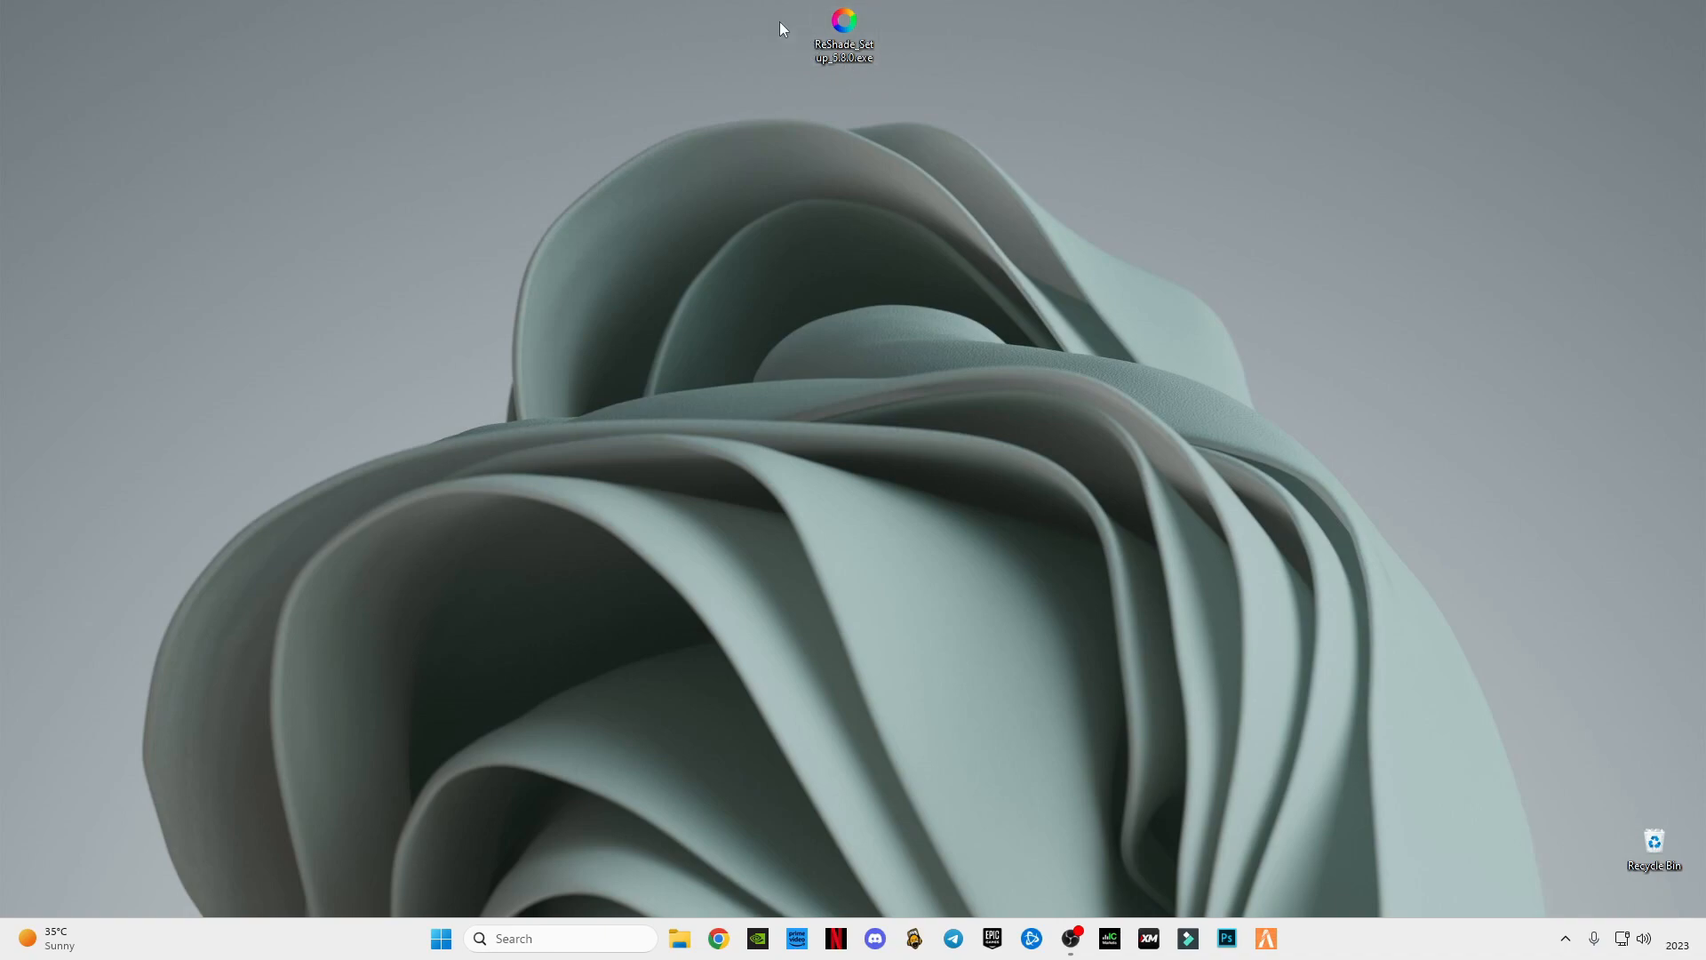
mouse_move(890, 152)
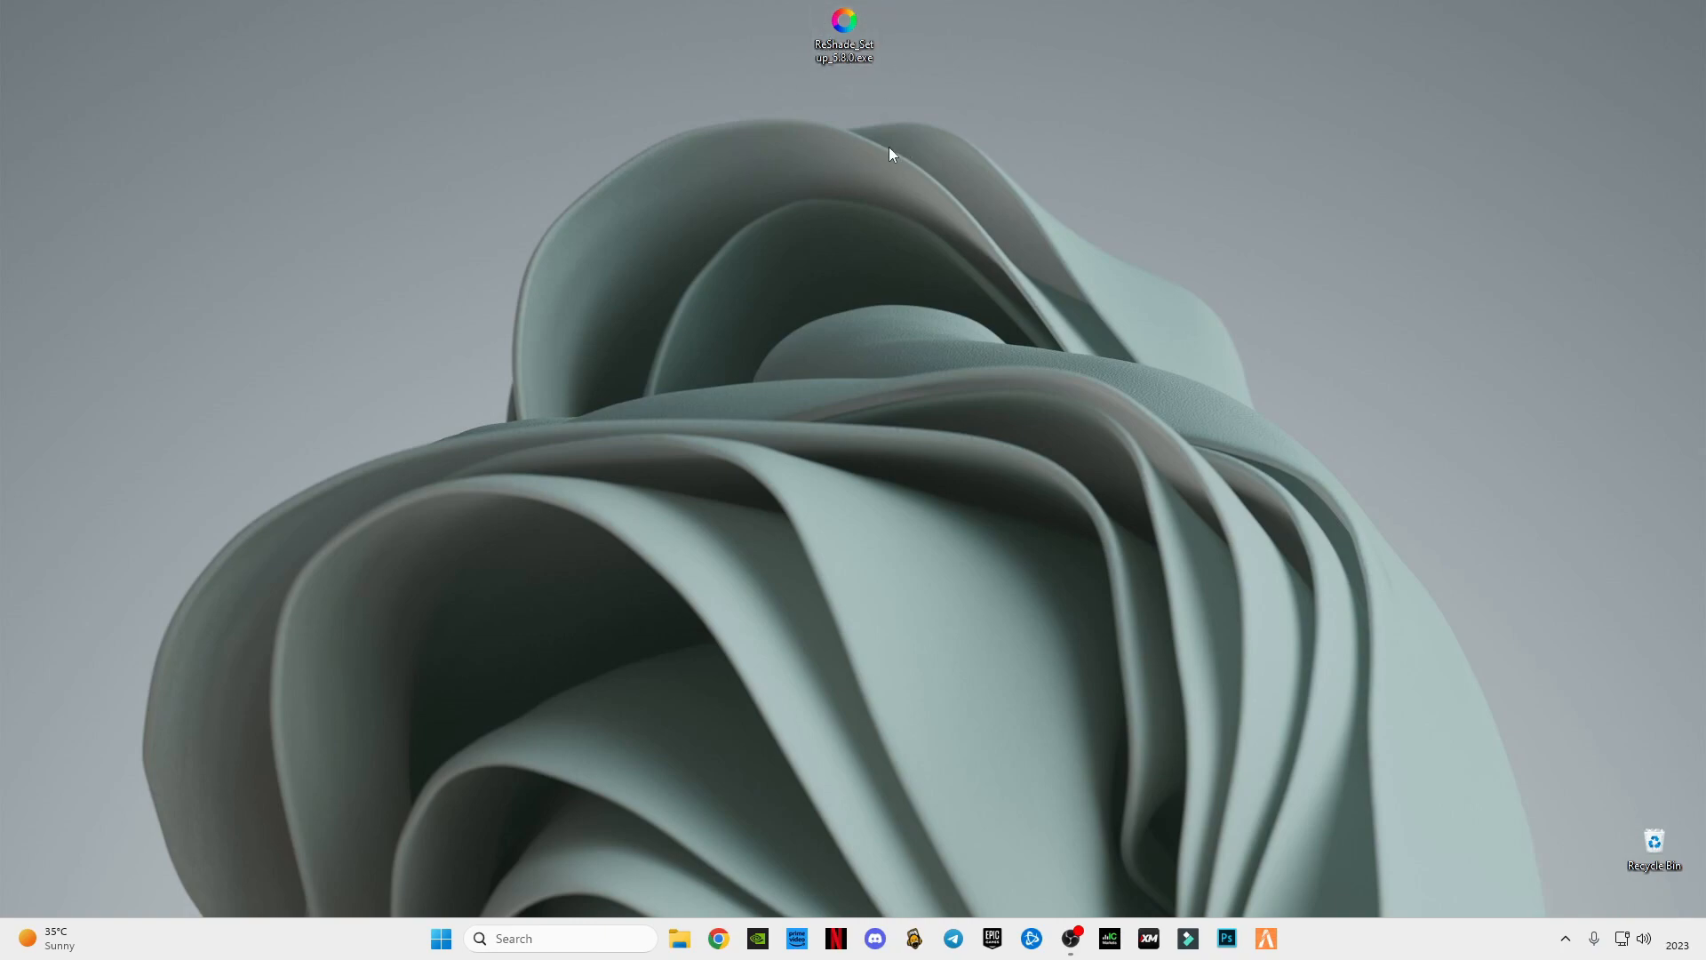
mouse_move(849, 283)
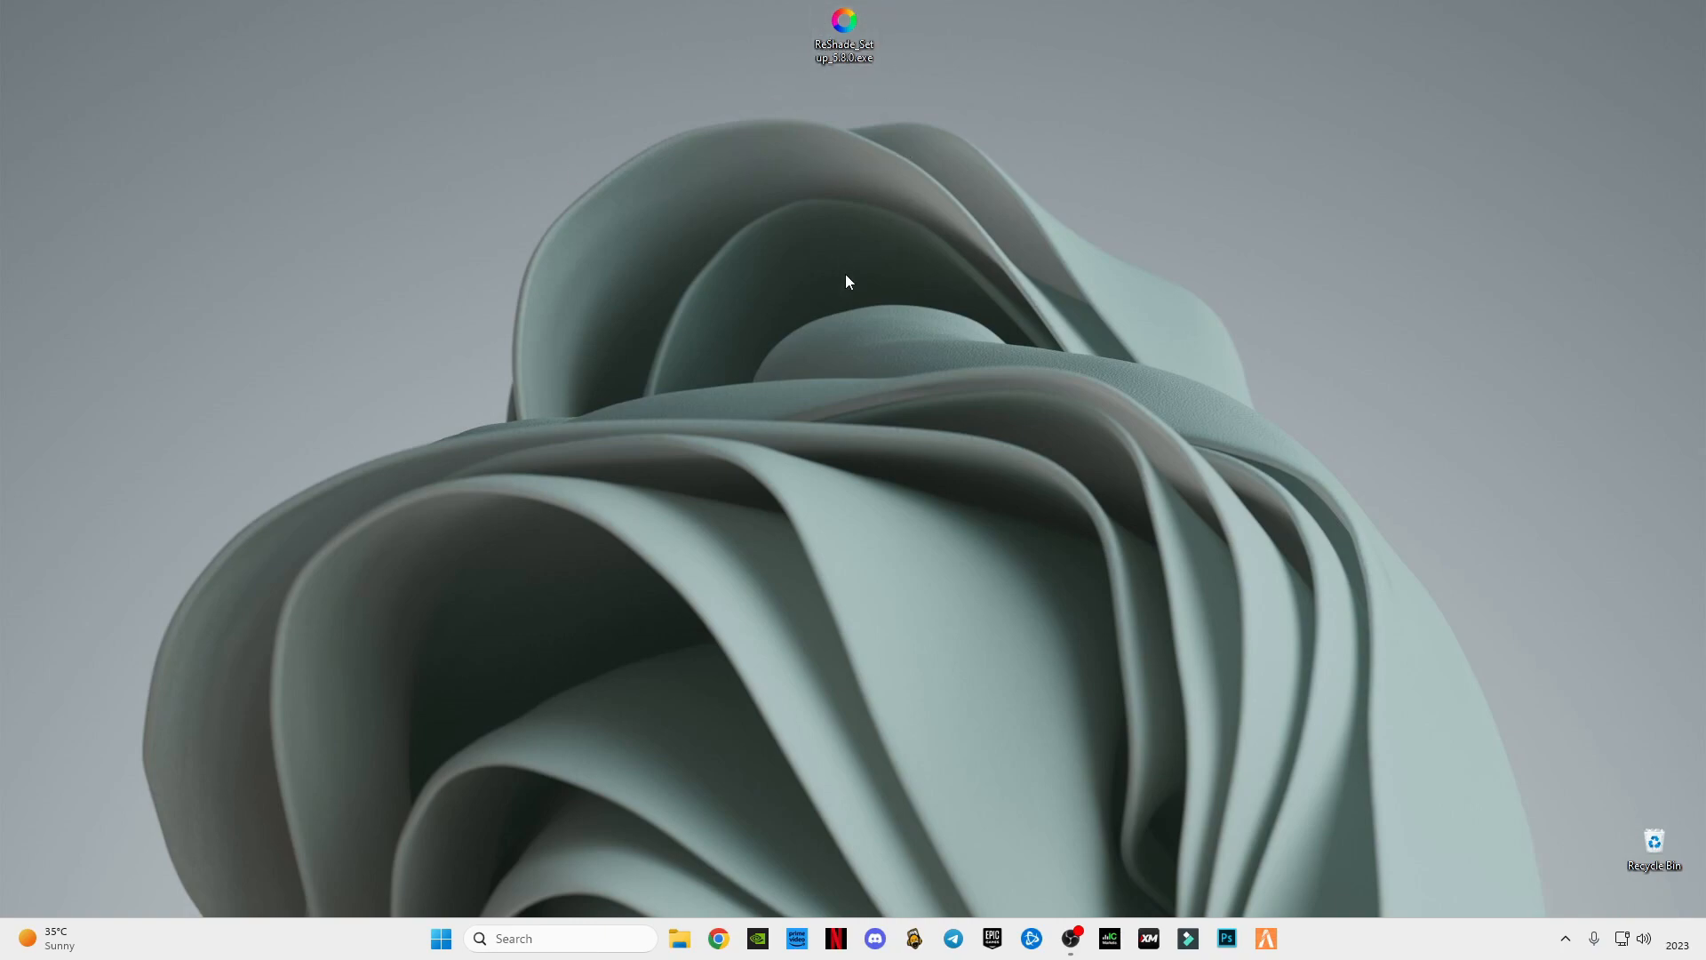
mouse_move(900, 110)
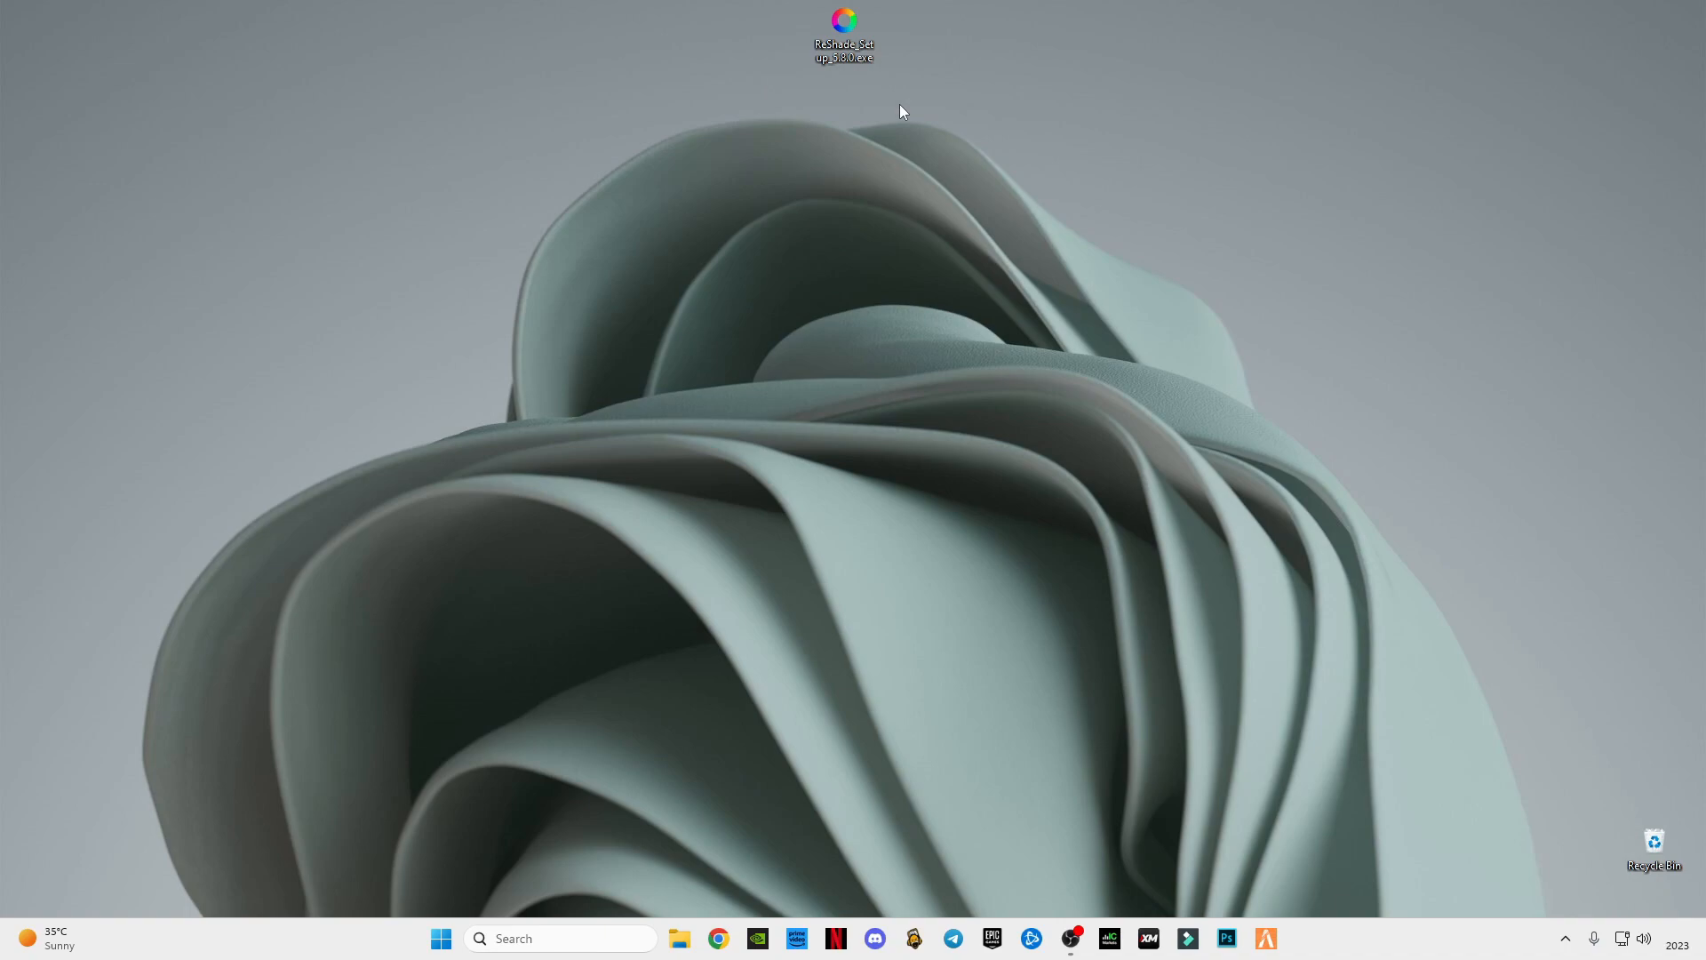
Launch the ReShade 5.8.0 setup from its desktop icon
click(843, 32)
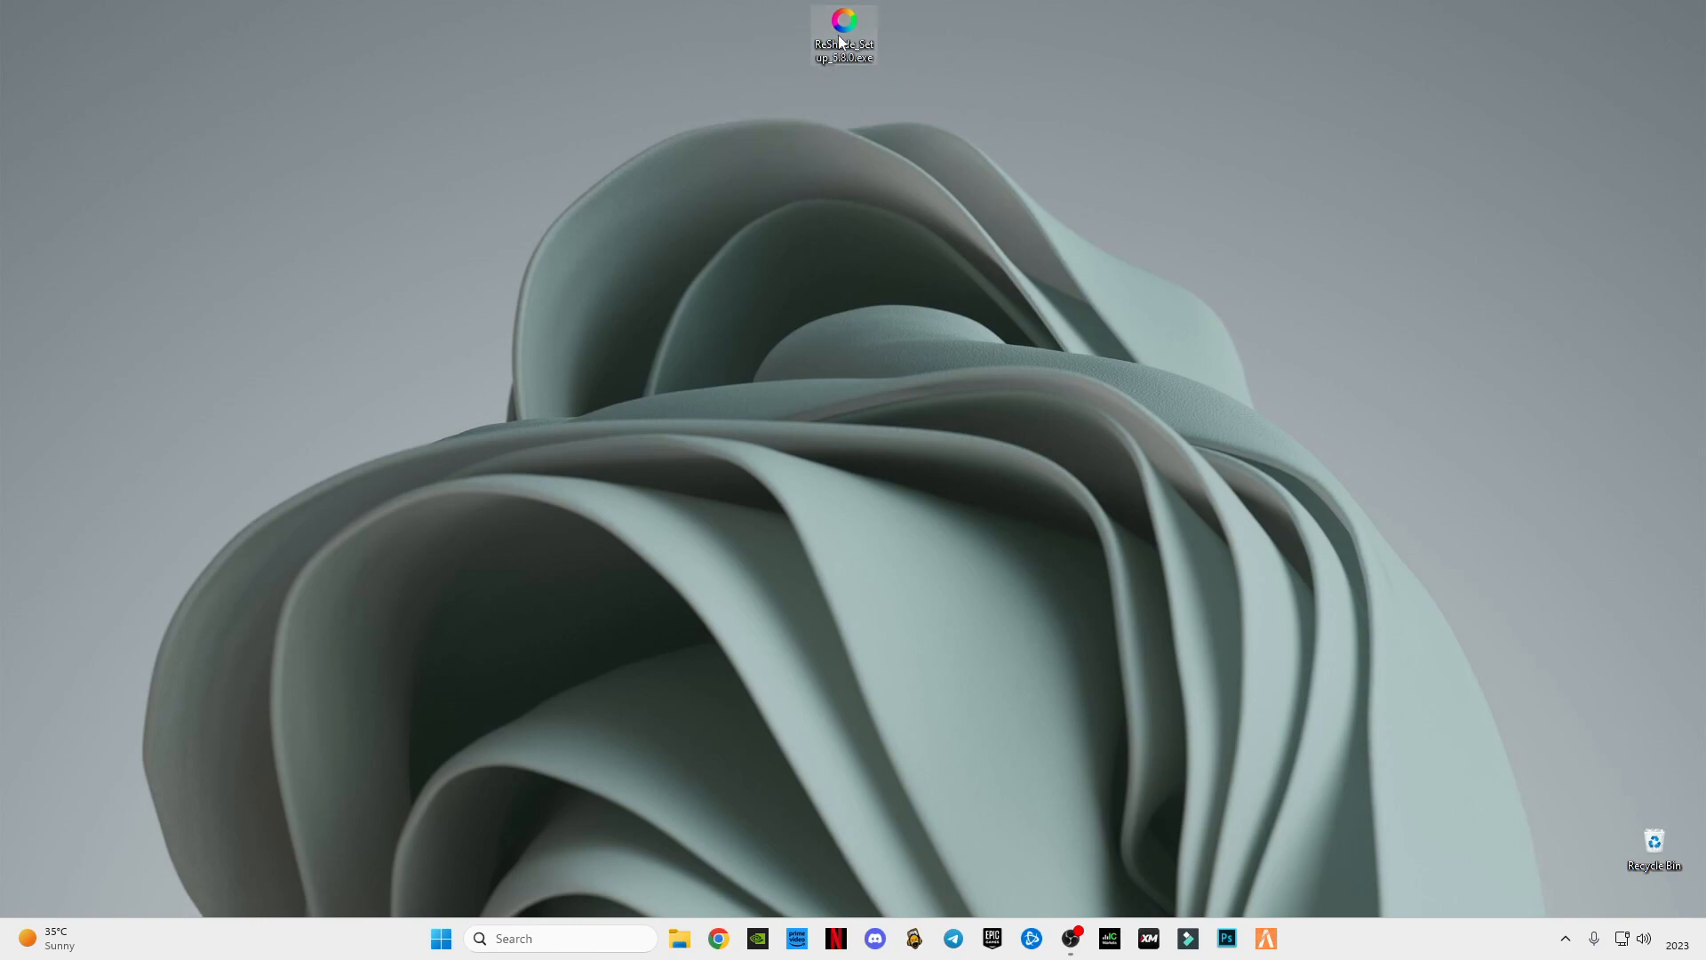
double_click(842, 27)
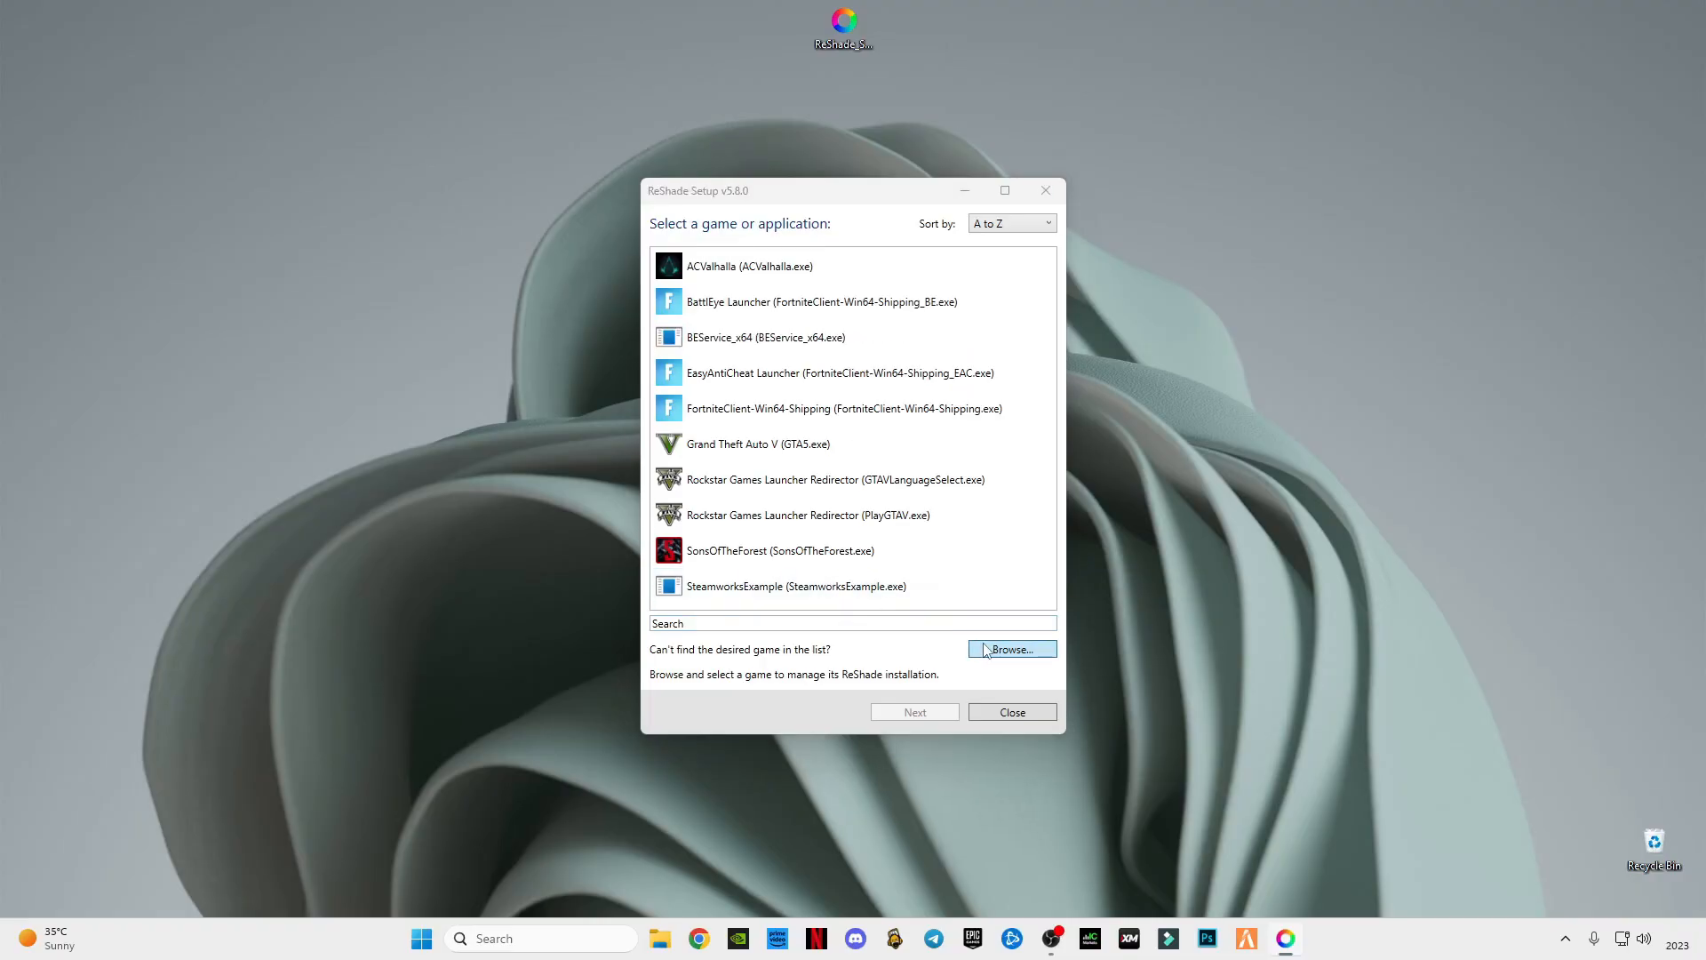
Browse to D:\Games\GTAV and select GTA5.exe as the target executable
click(1010, 648)
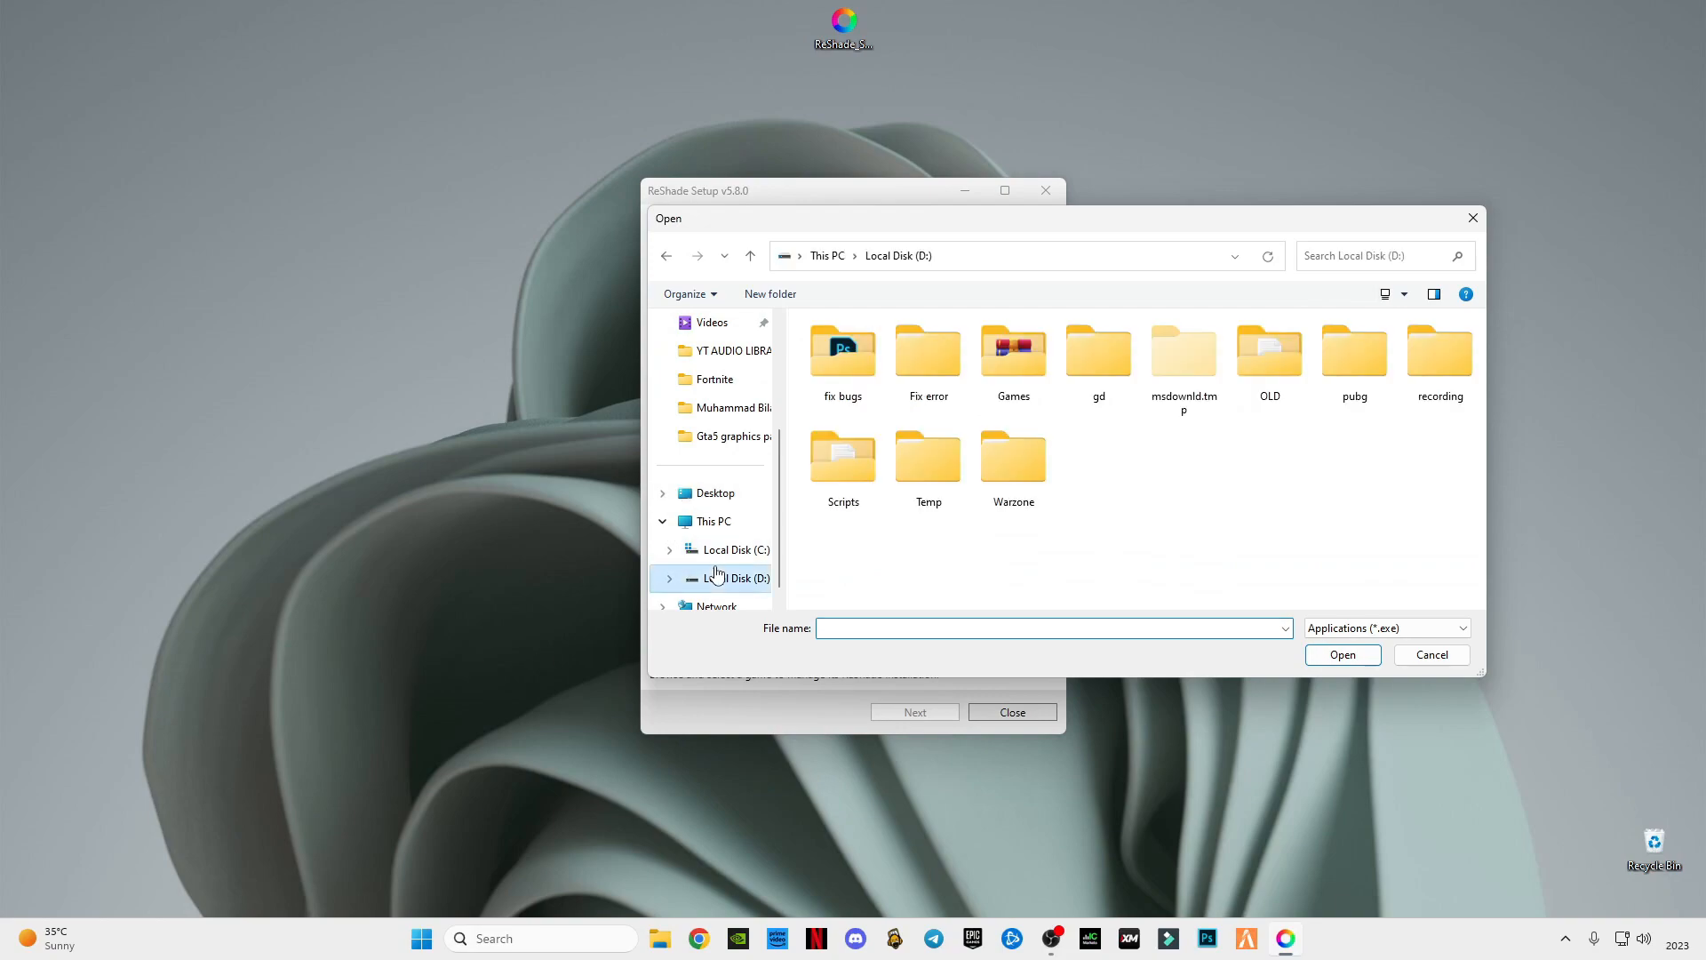
click(1011, 353)
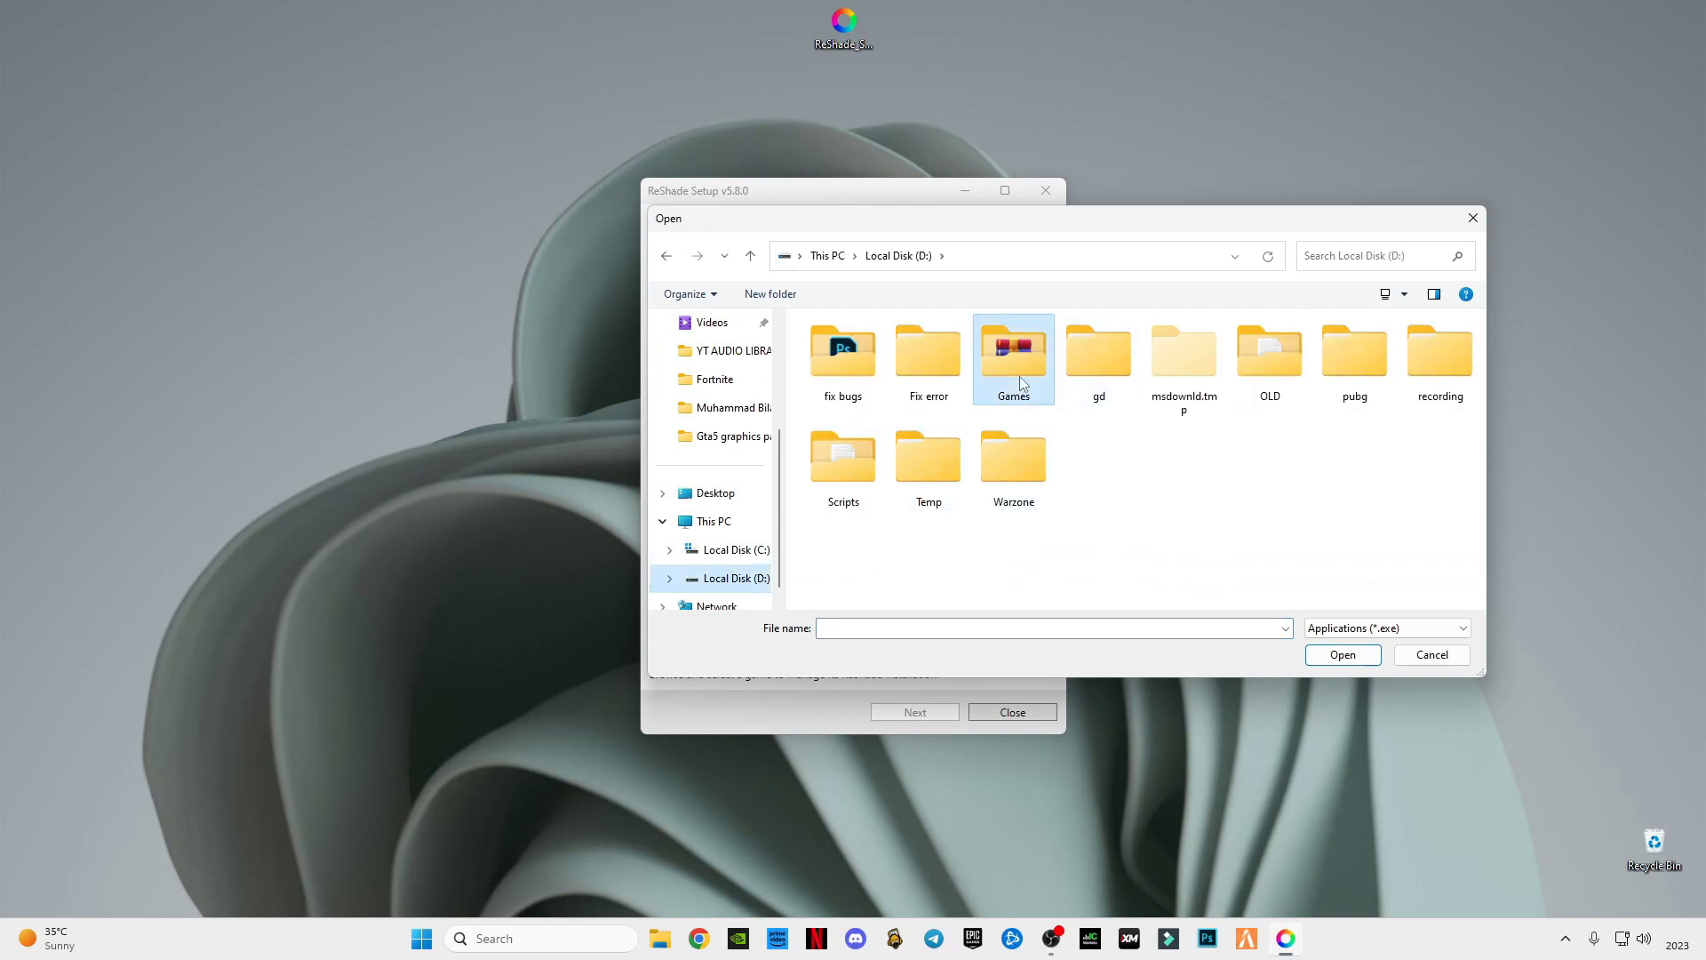
double_click(1011, 350)
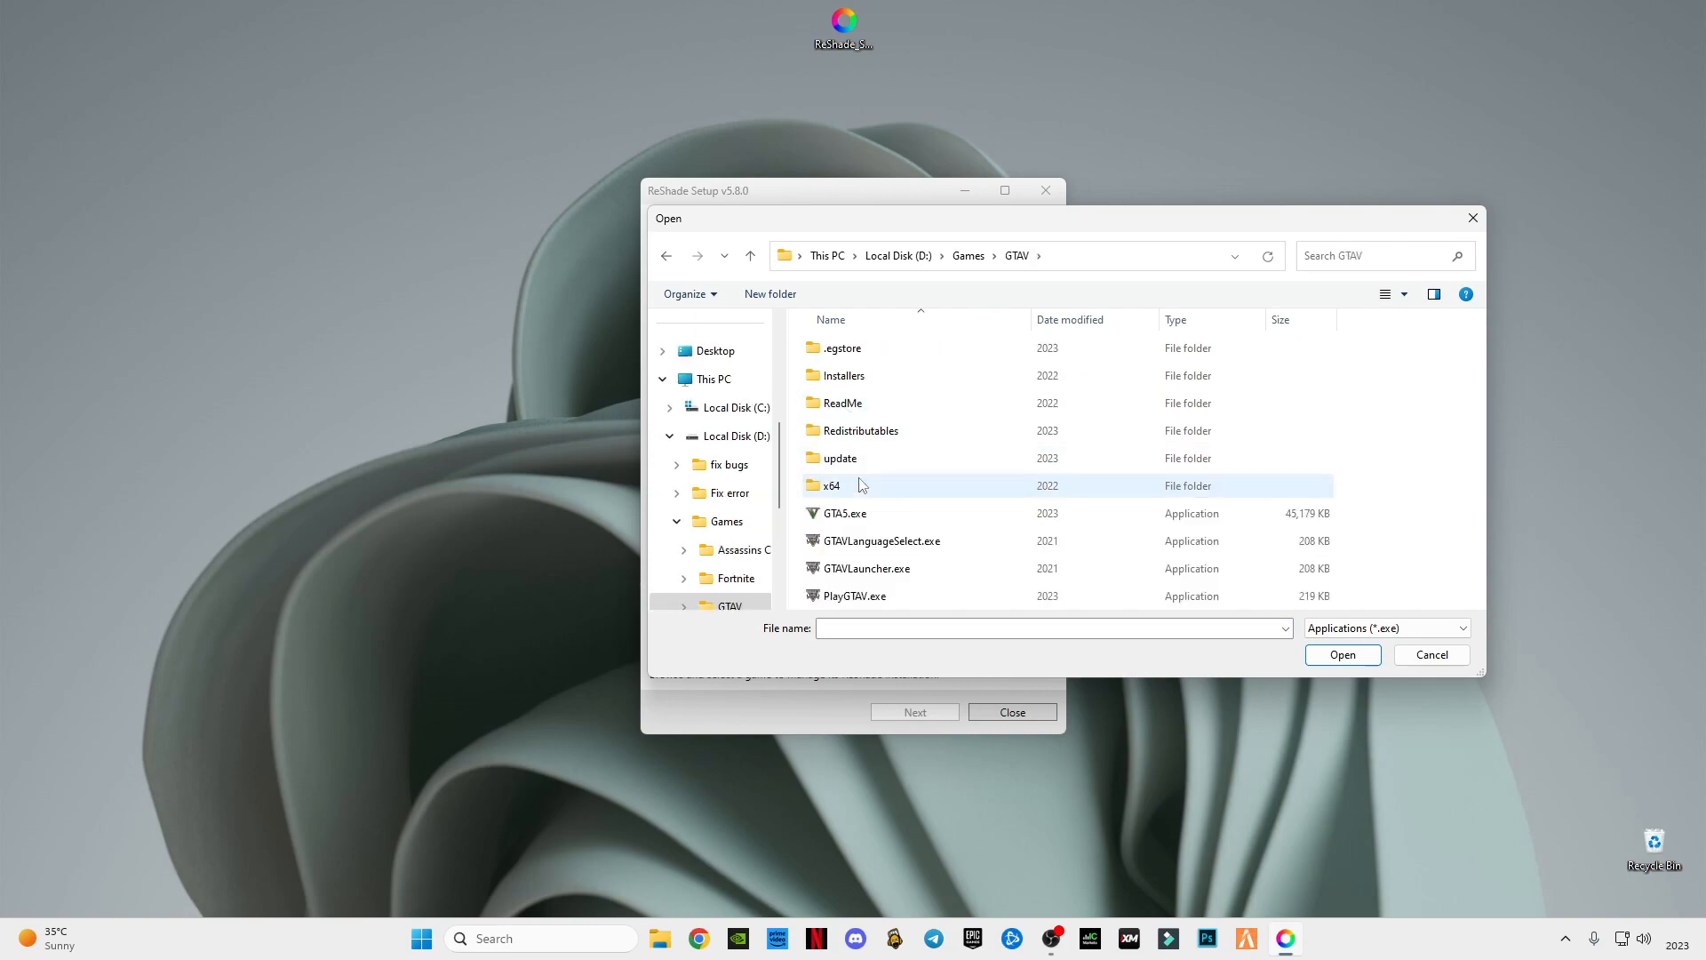
mouse_move(876, 540)
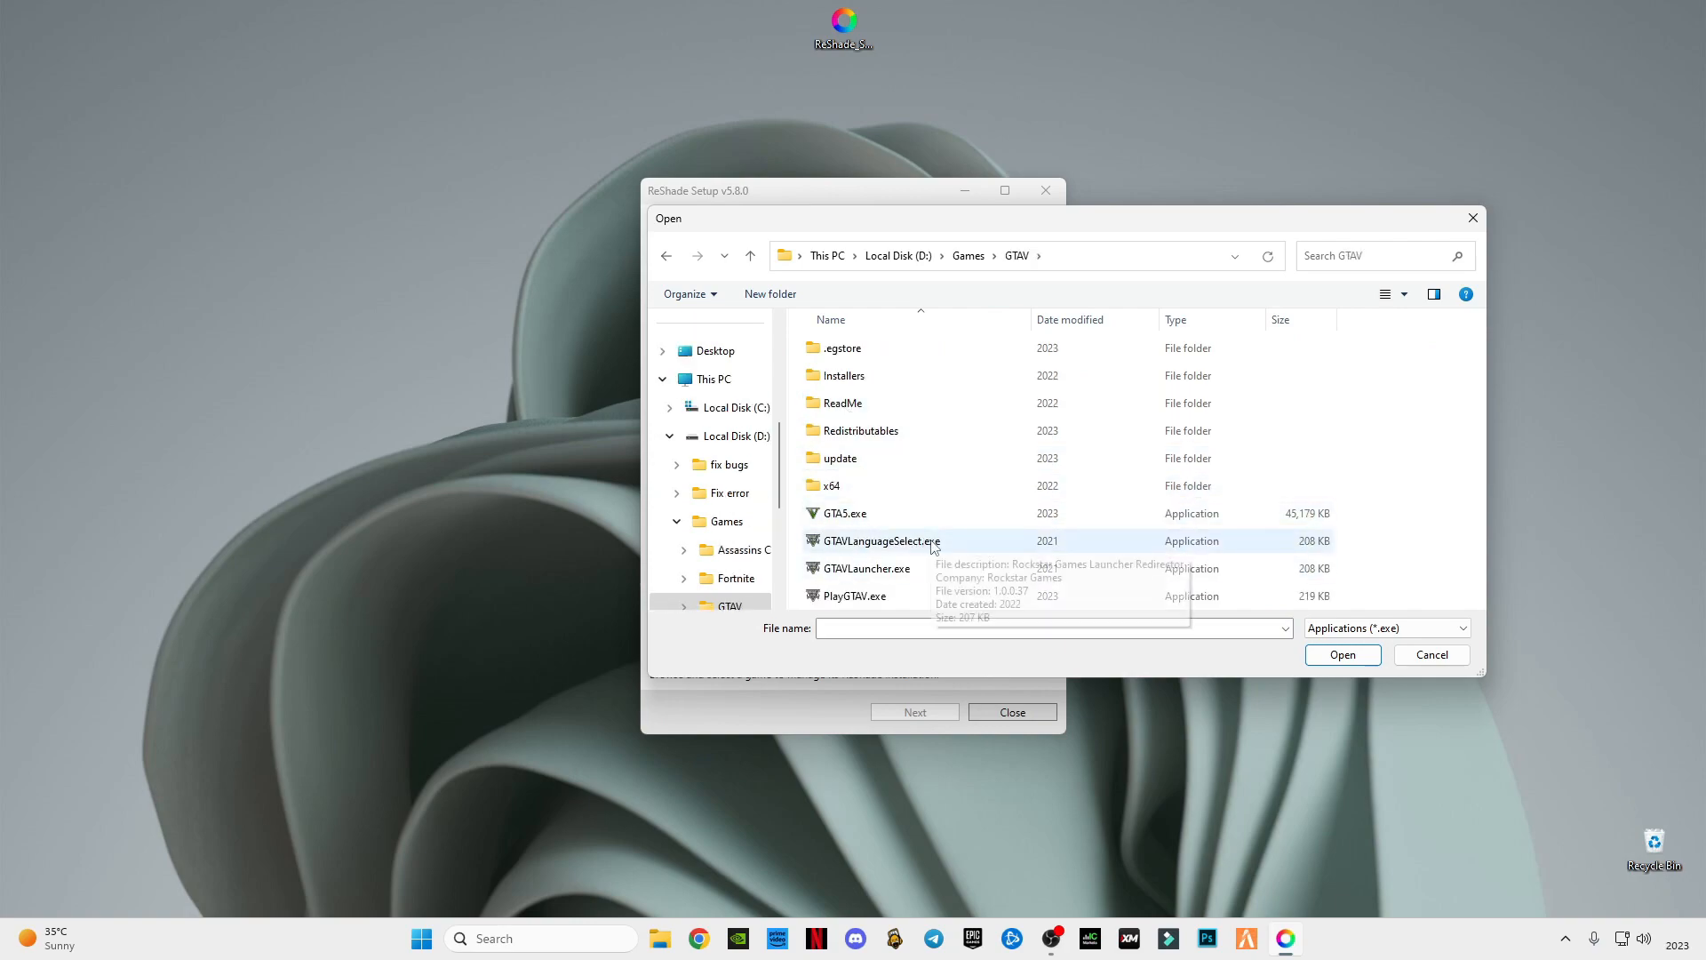
click(843, 512)
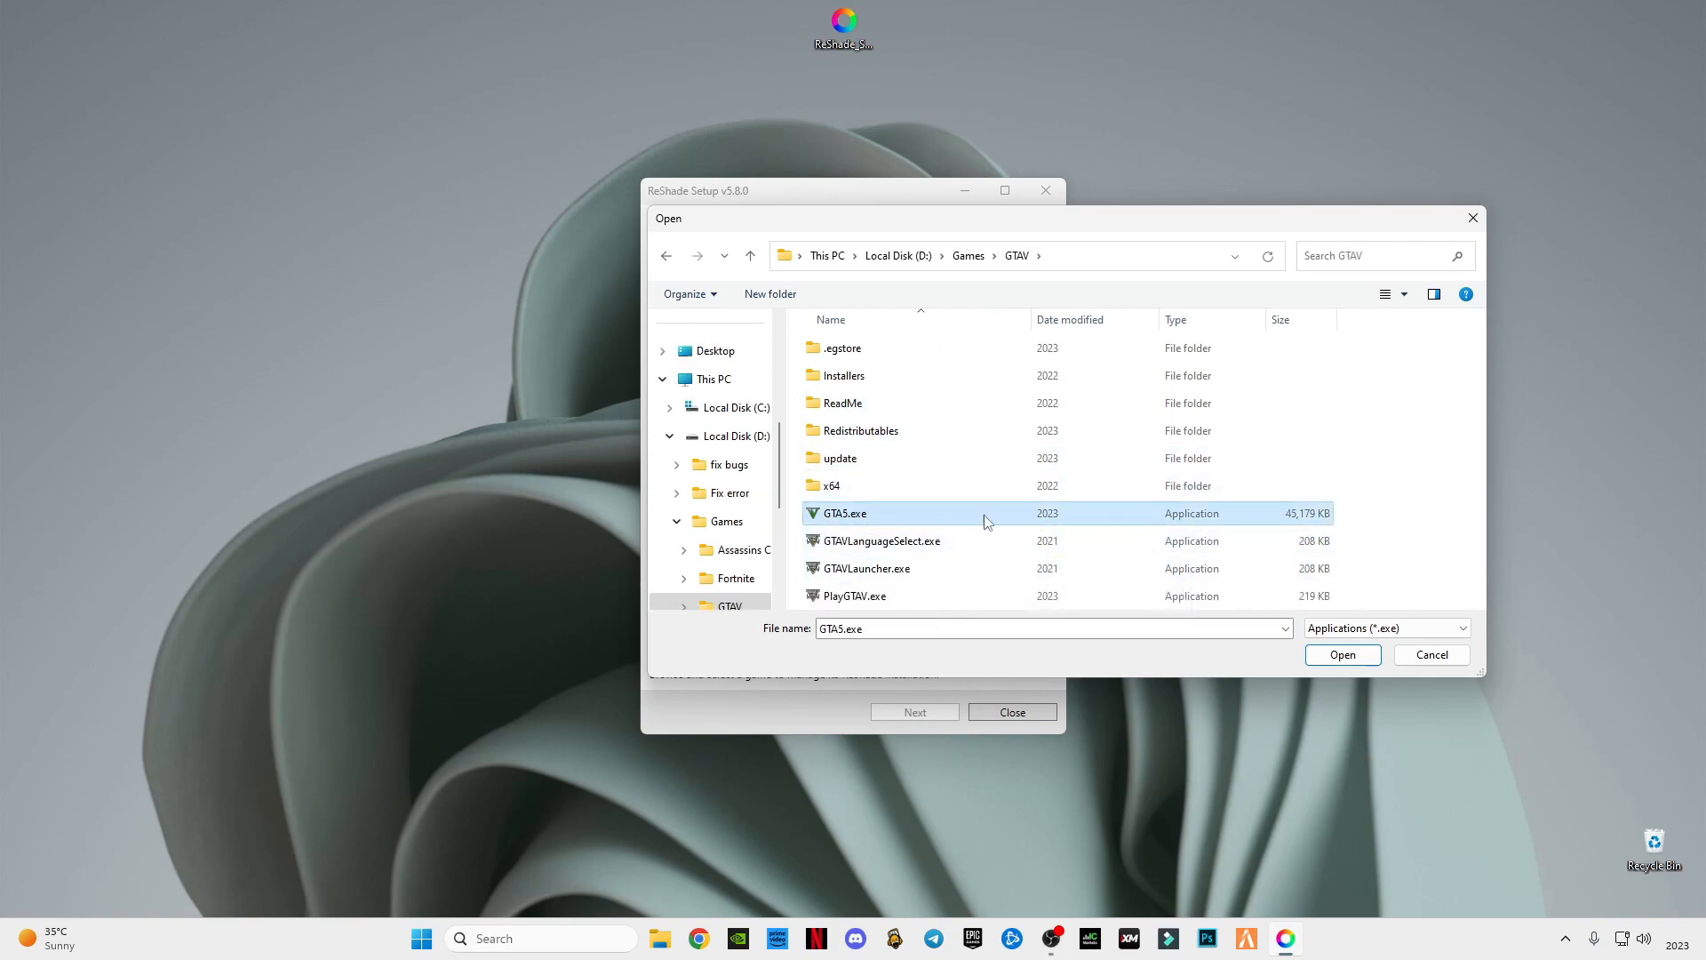
mouse_move(1210, 549)
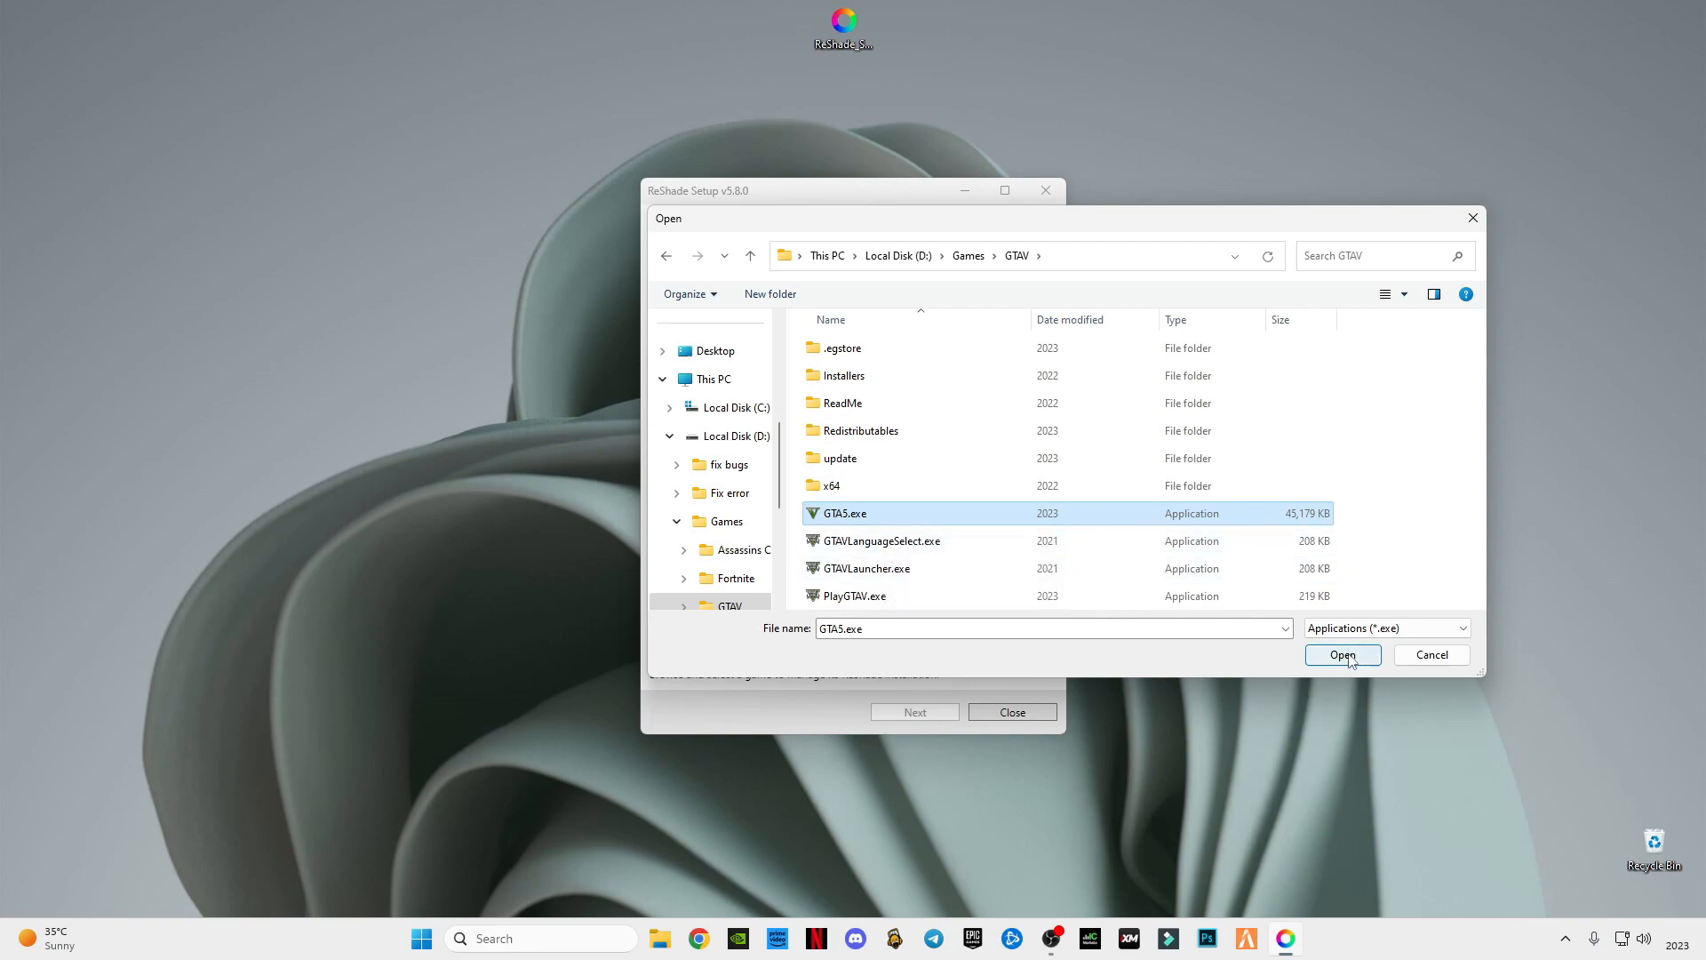
Confirm GTA5.exe and continue with the DirectX 10/11/12 rendering API
click(1340, 654)
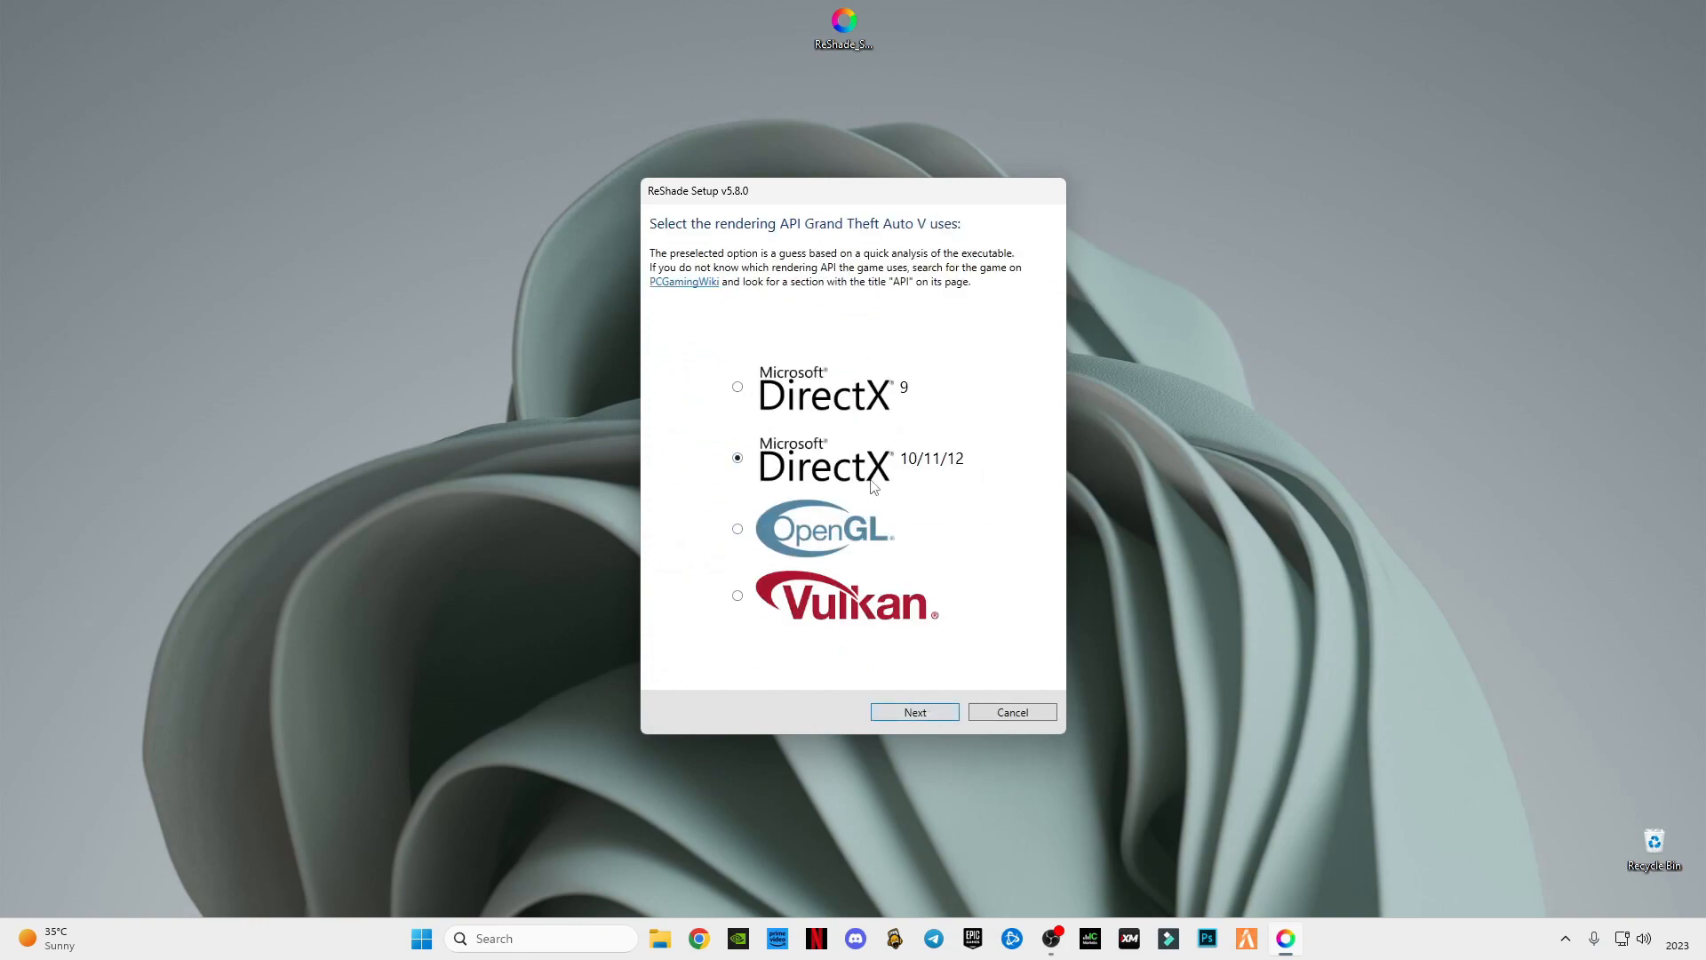
click(914, 711)
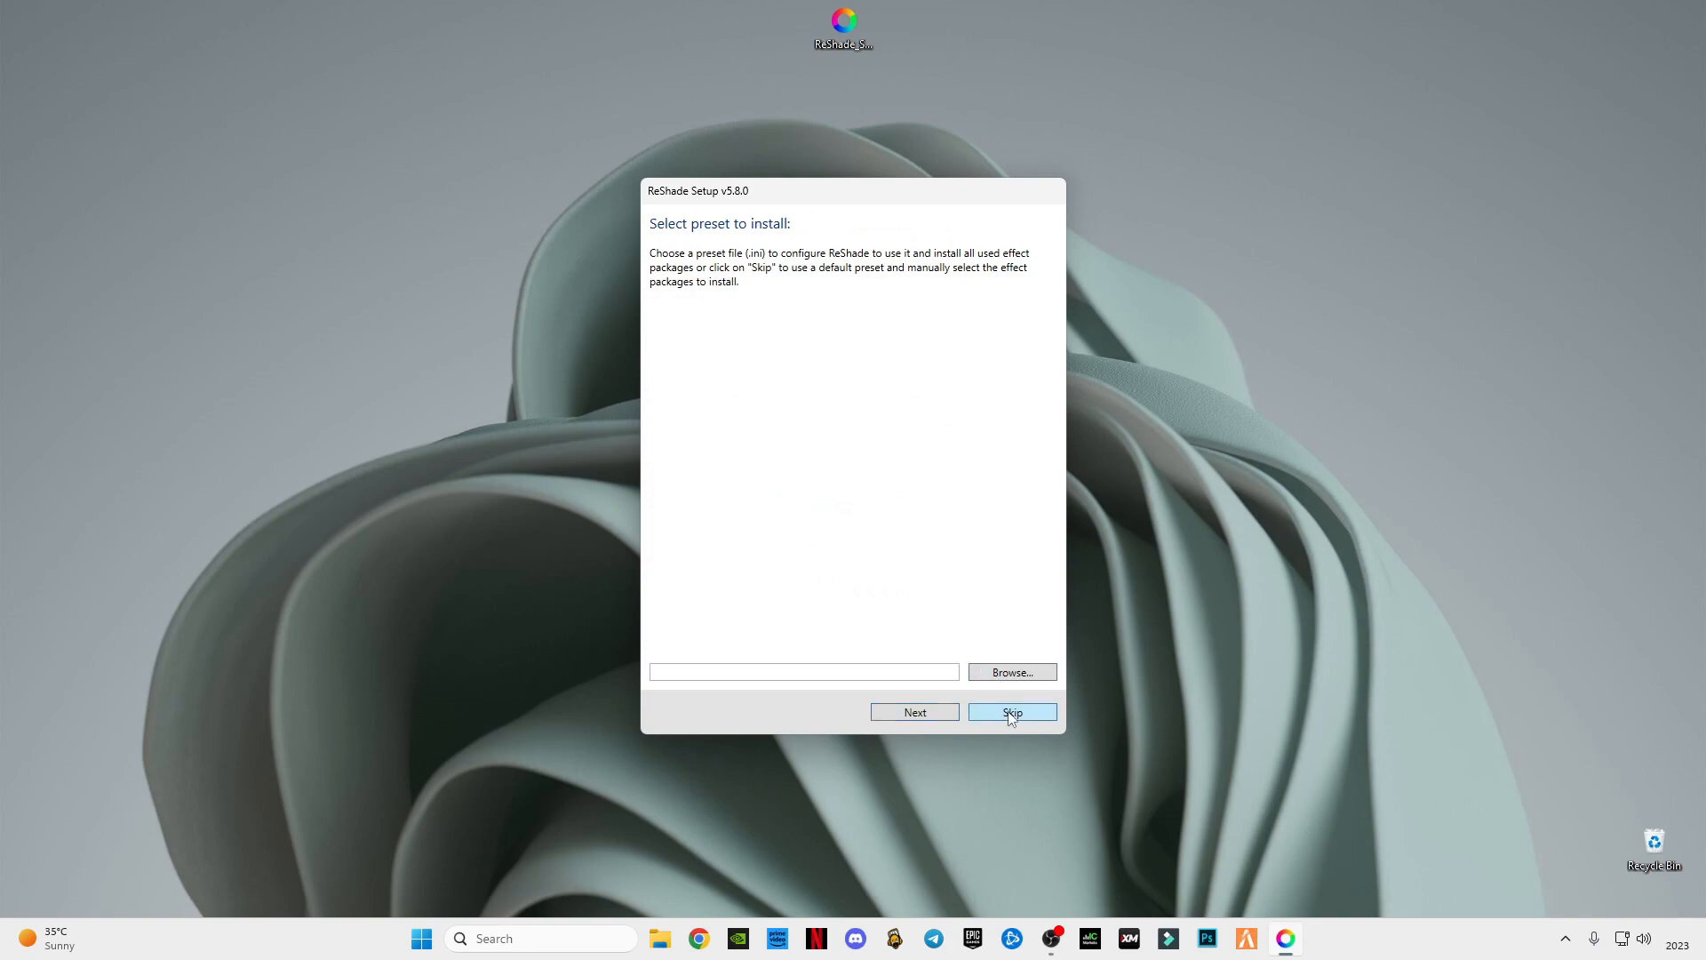
Skip the preset, install with only Standard effects checked, and close the successful installer
click(1009, 711)
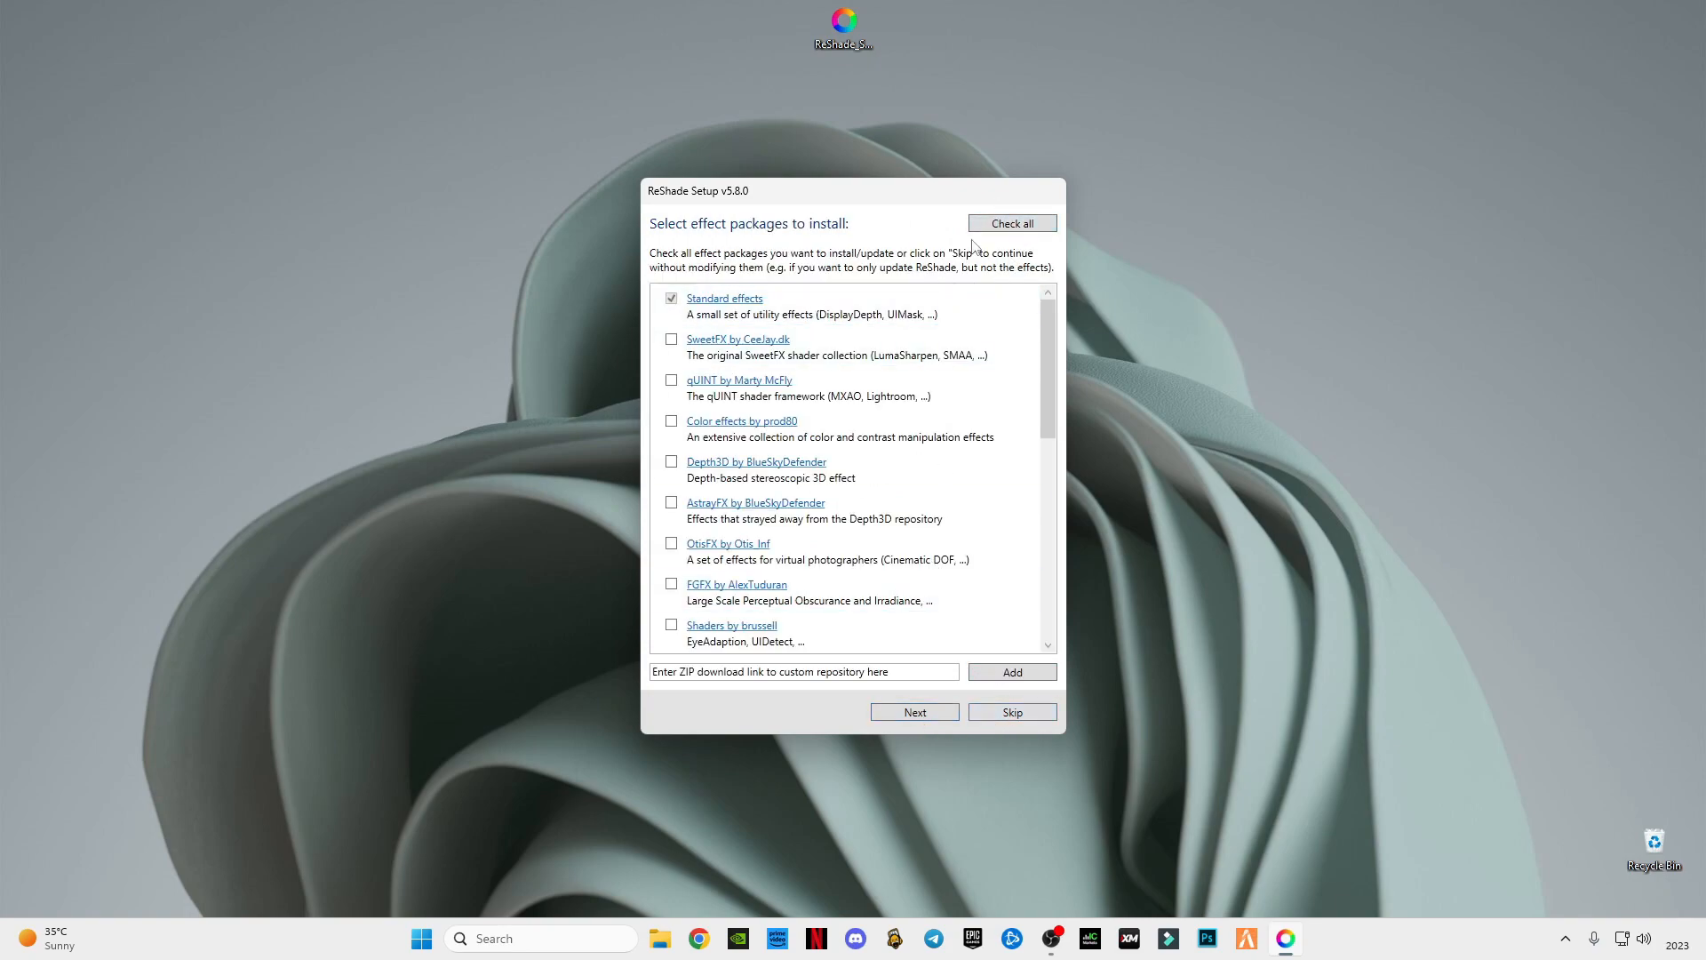
click(1009, 223)
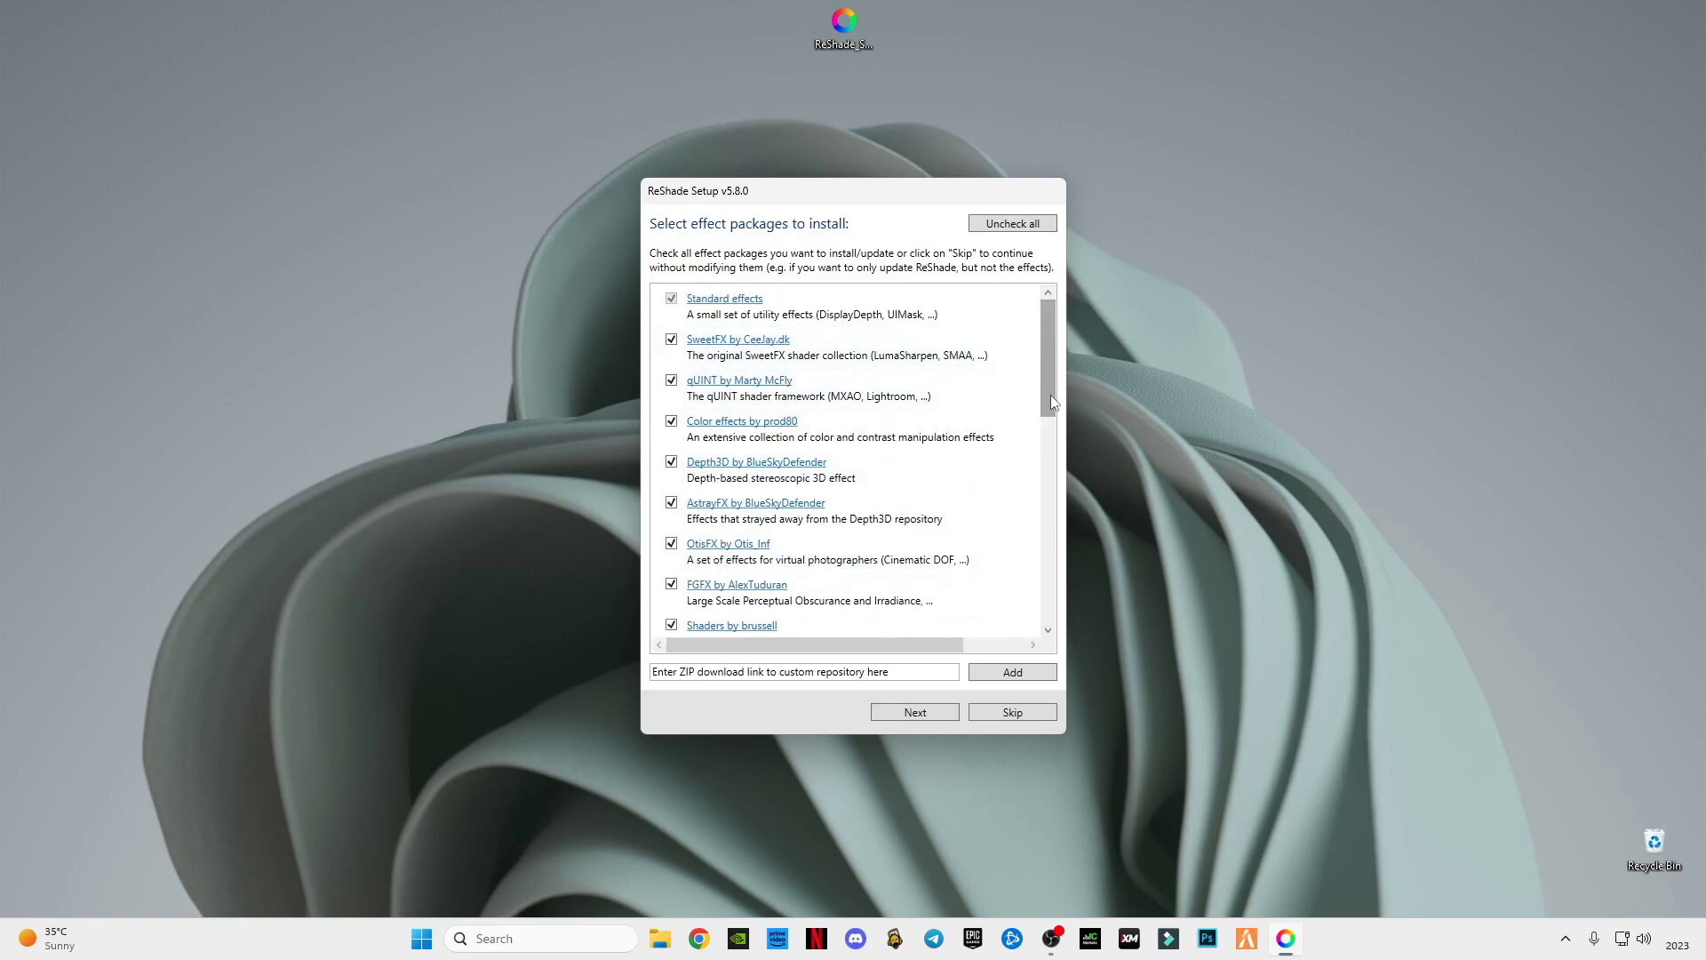
click(1009, 224)
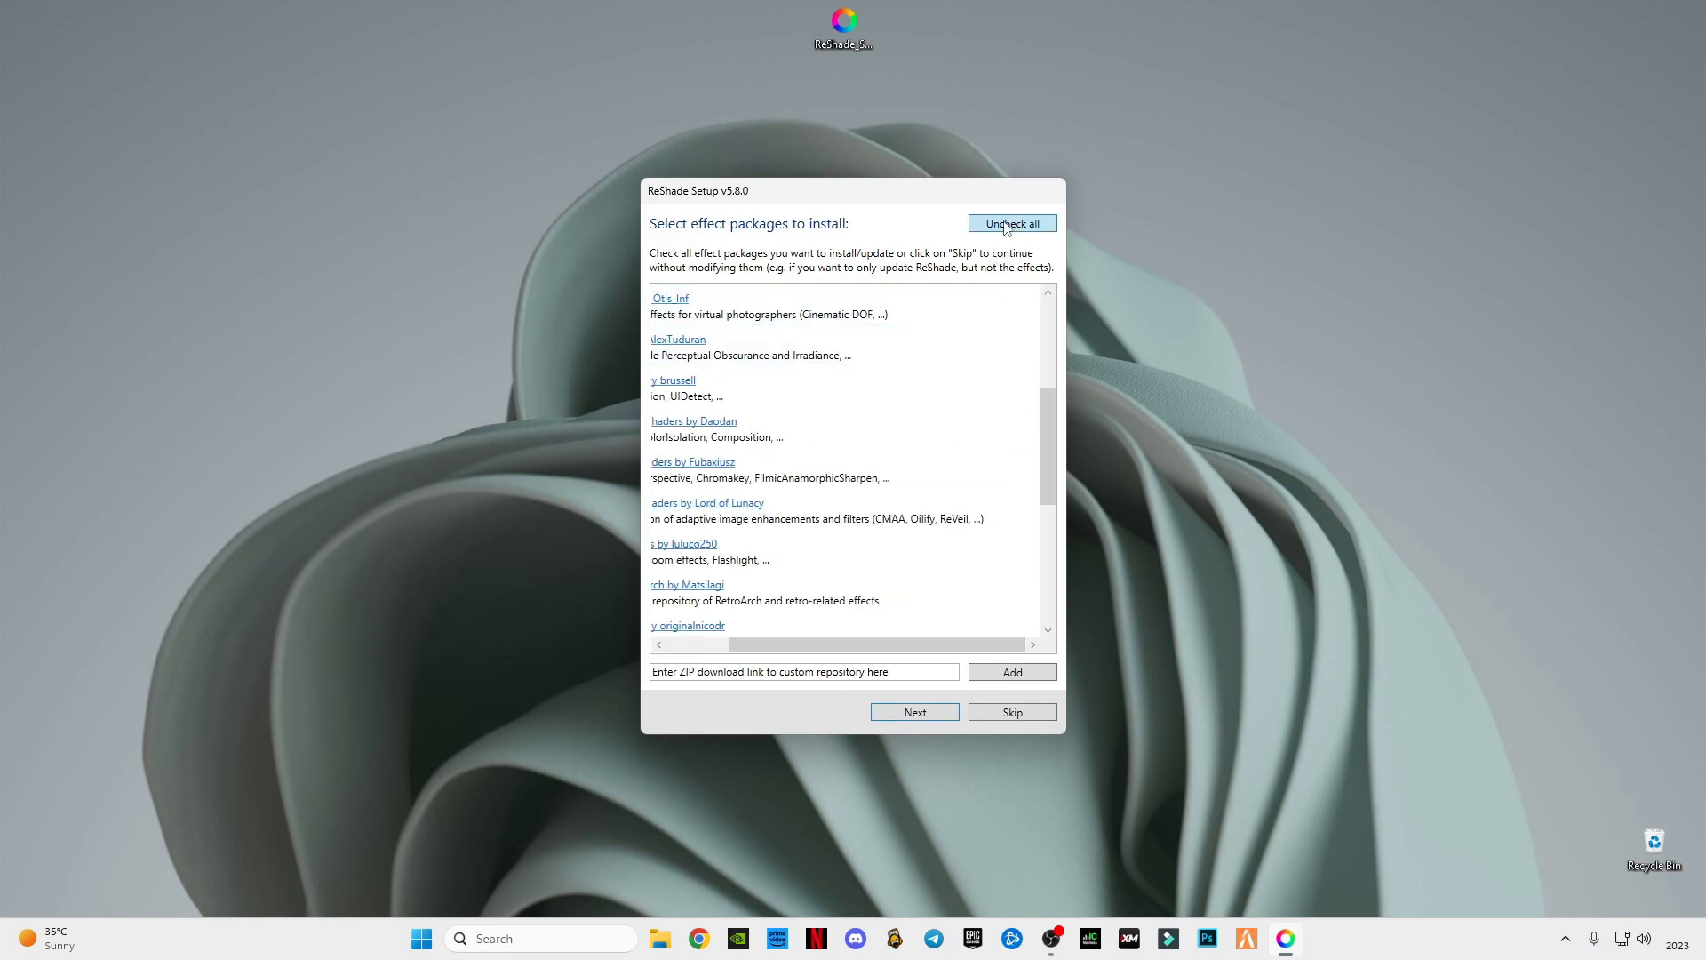
click(1010, 224)
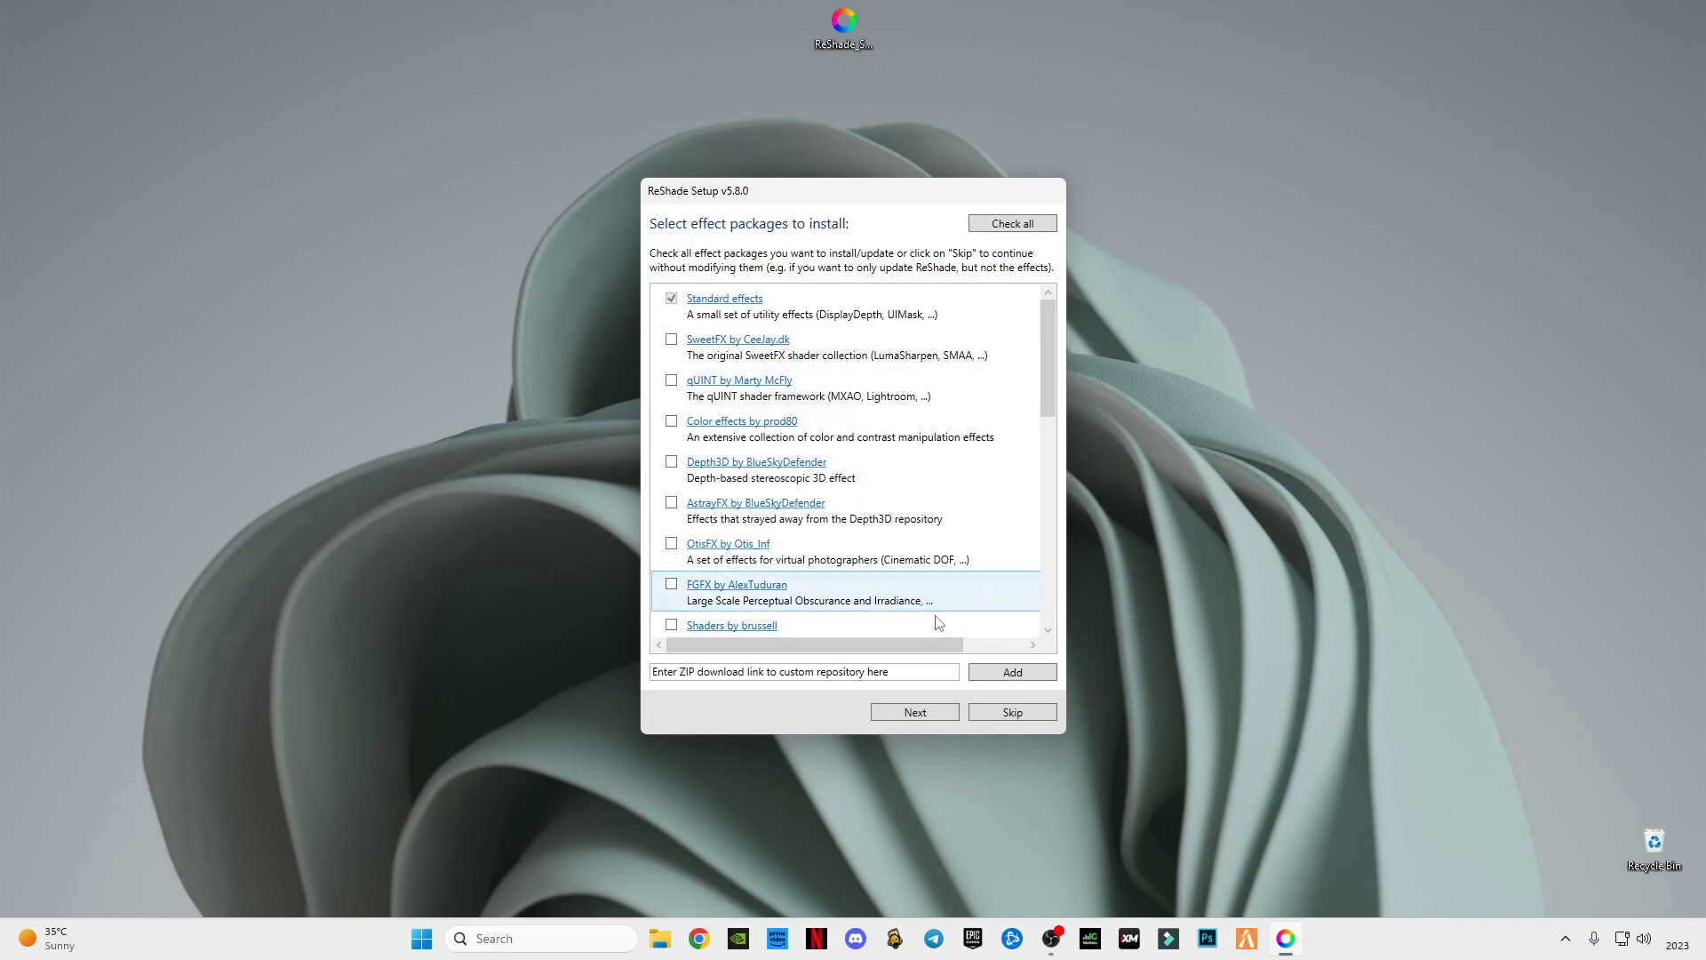
mouse_move(882, 436)
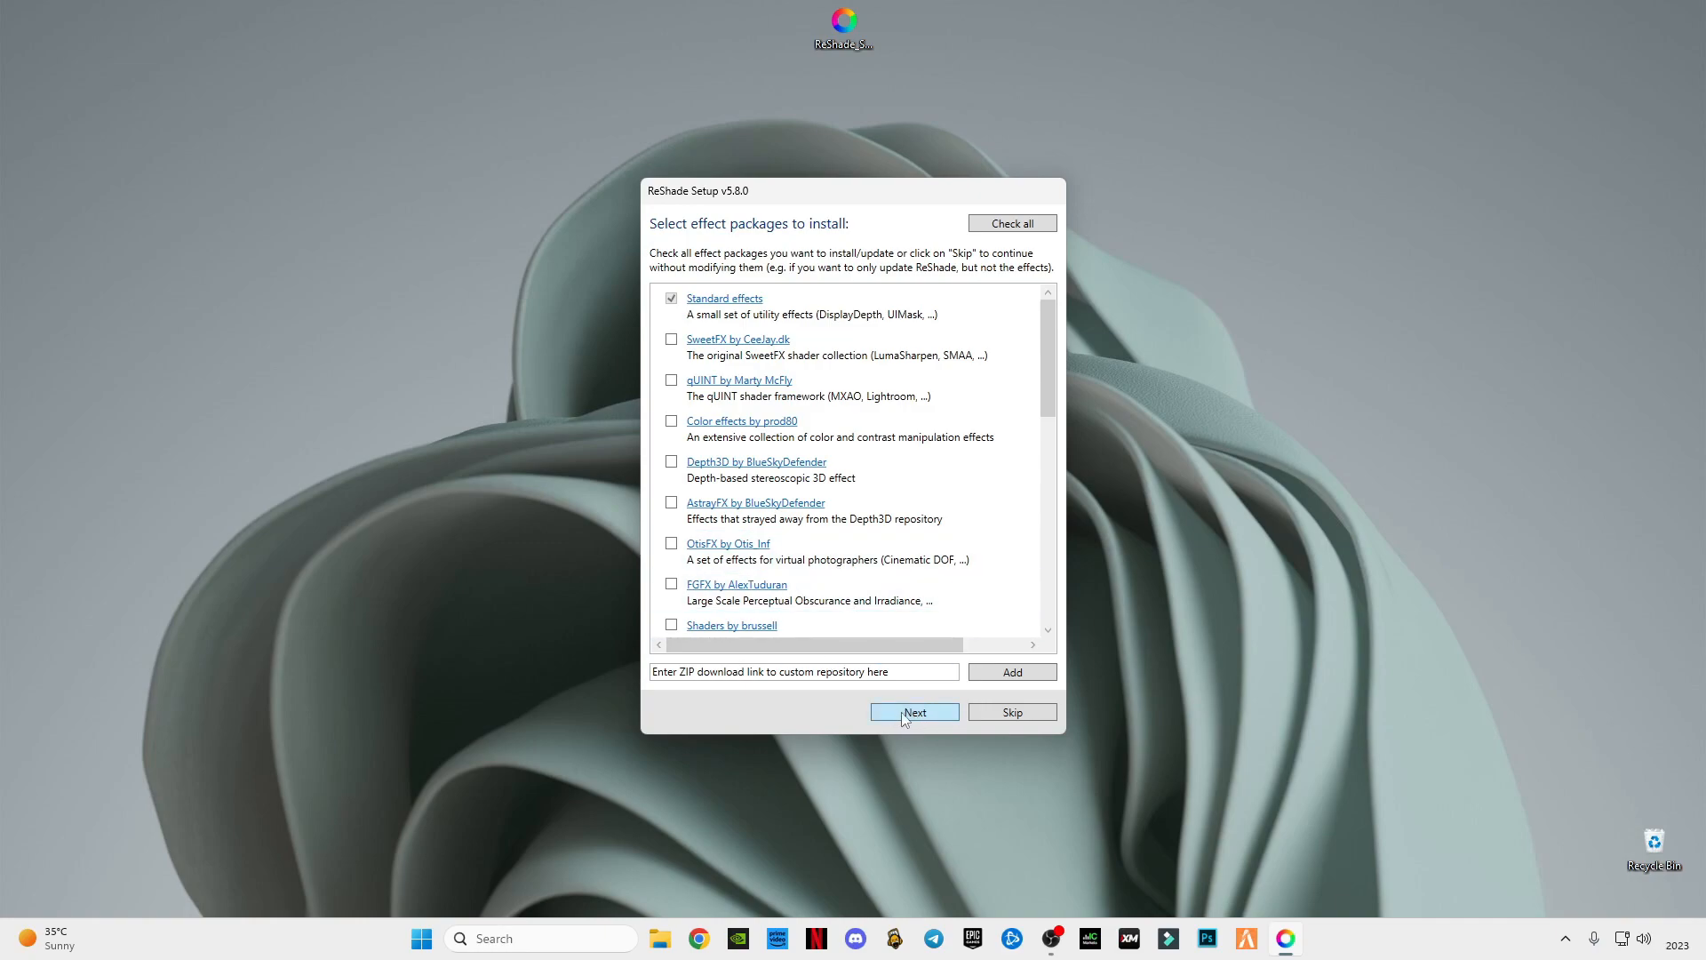
click(913, 711)
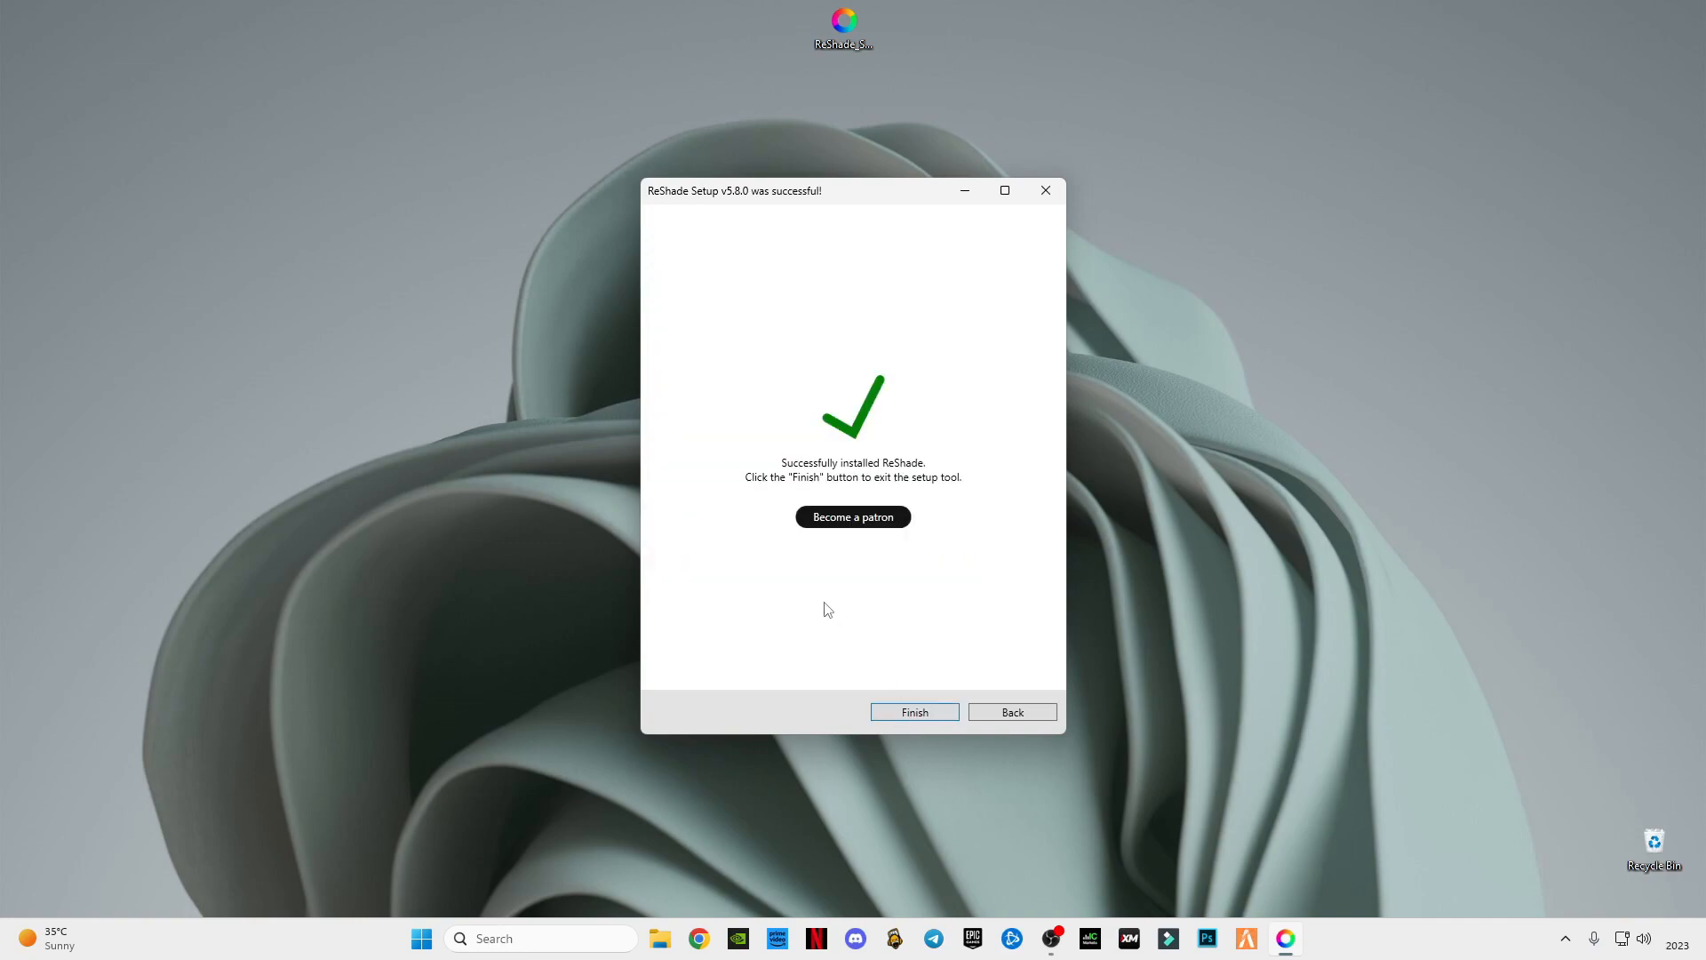
click(913, 711)
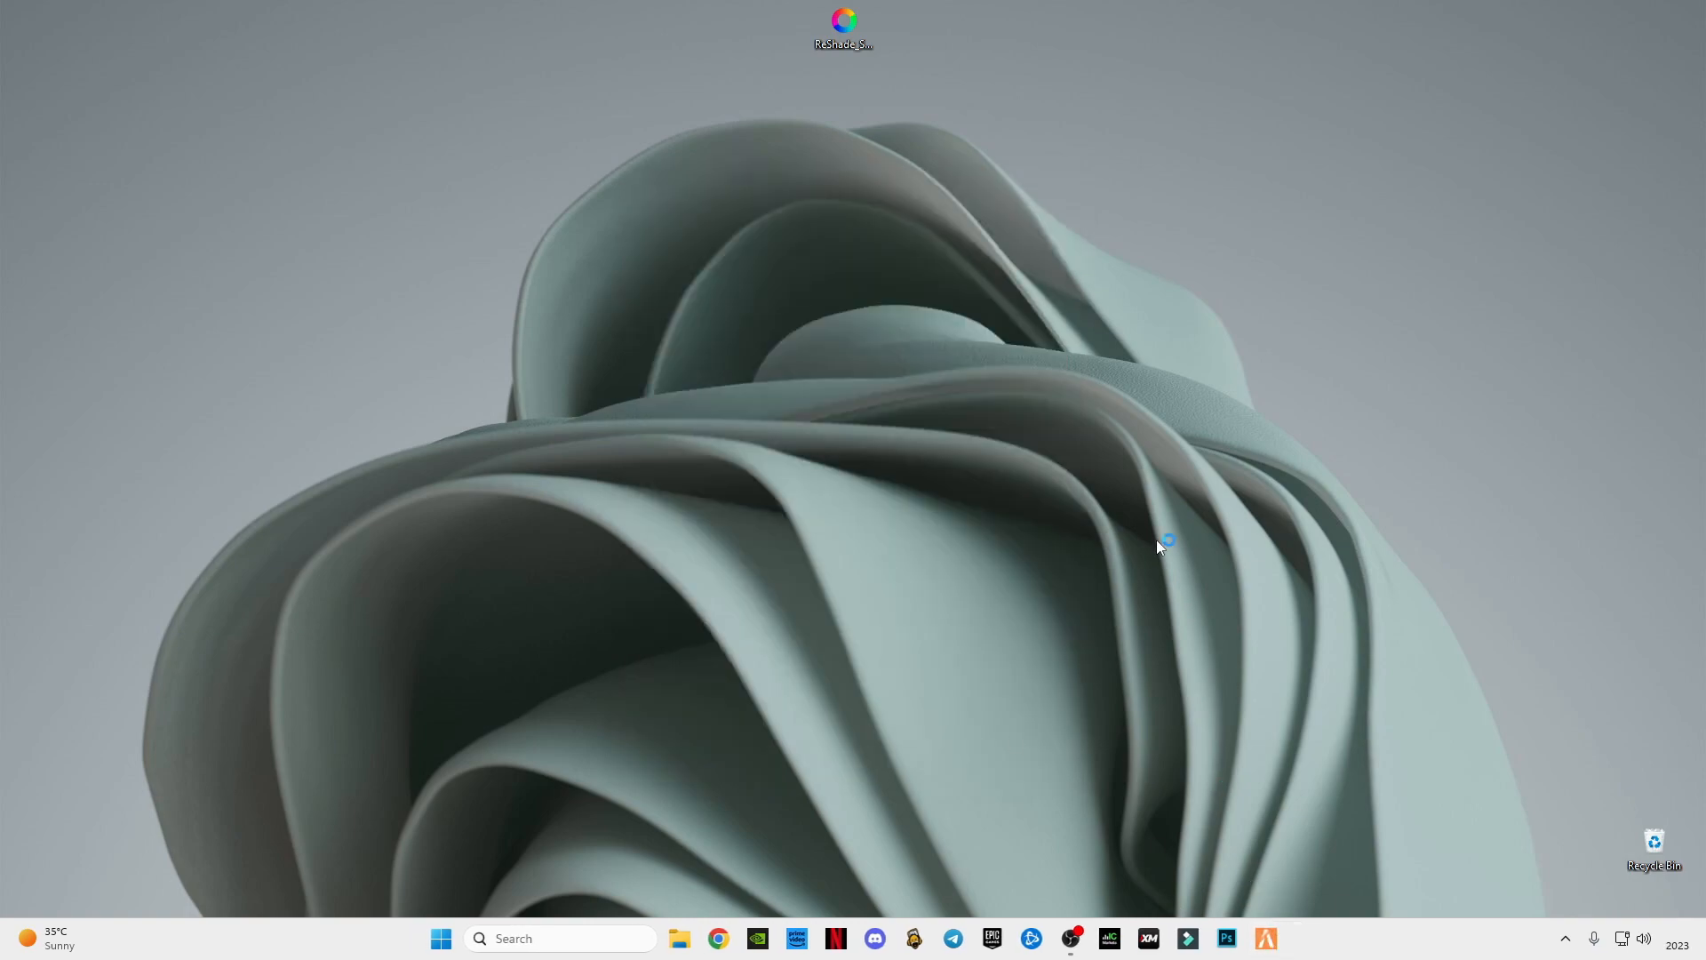
Launch FiveM from the taskbar so ReShade loads with the game
click(1263, 937)
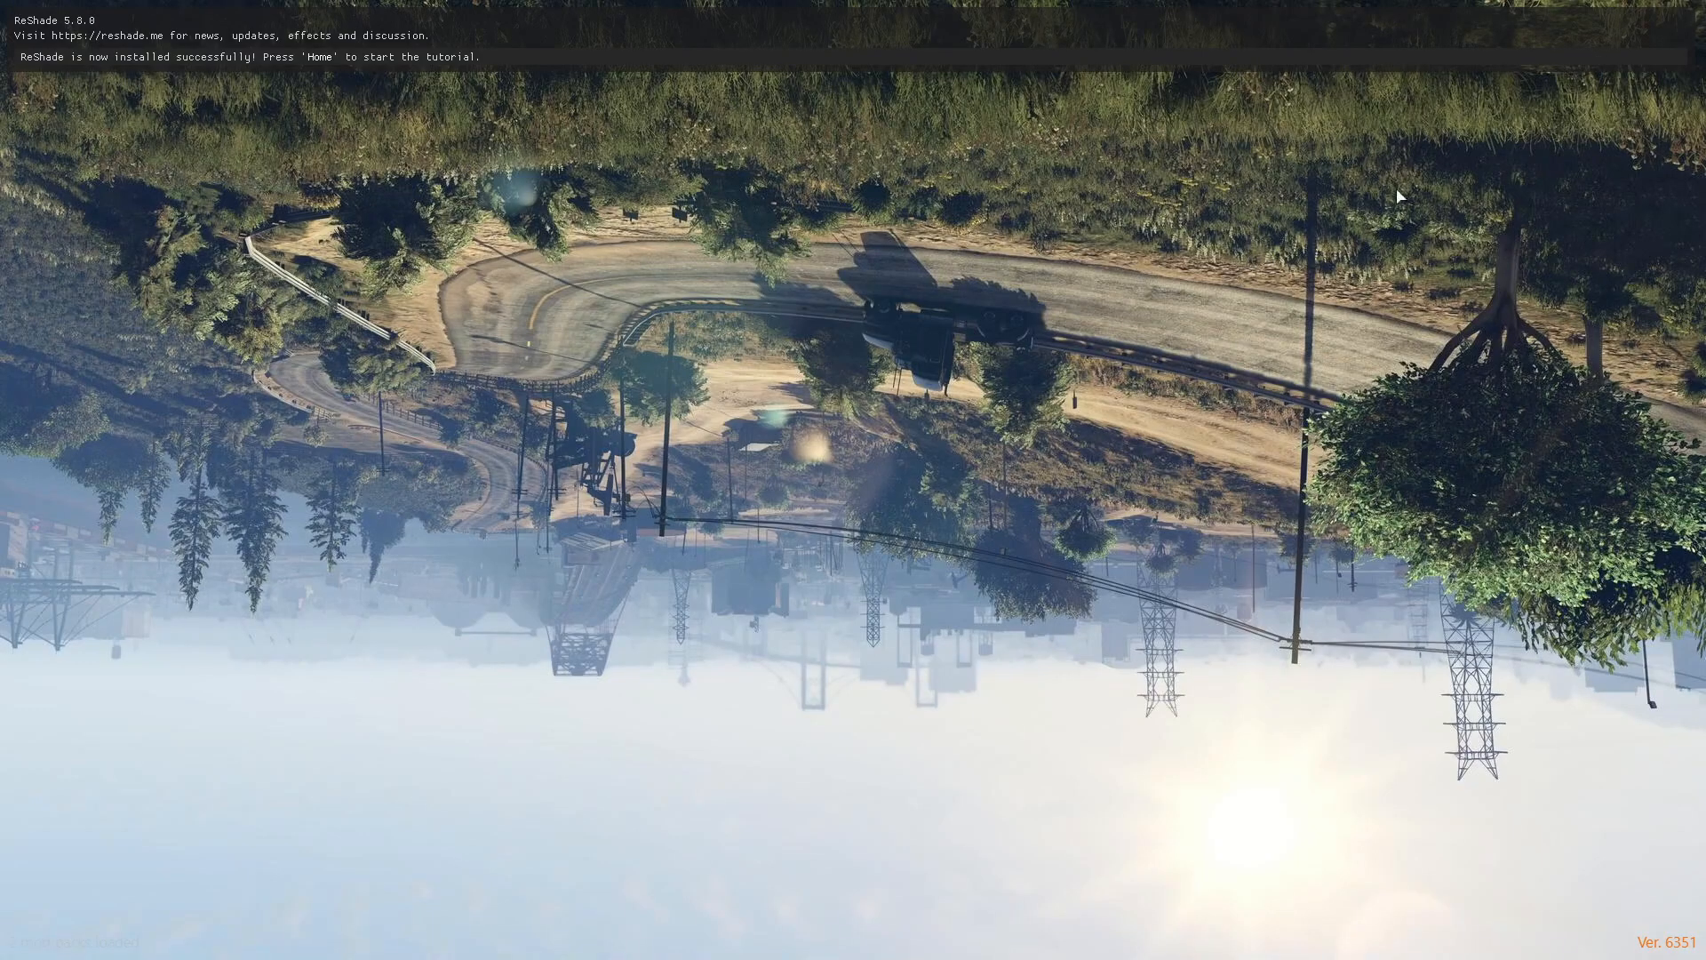
Bring up the ReShade overlay with Home and reload its effects
key(Home)
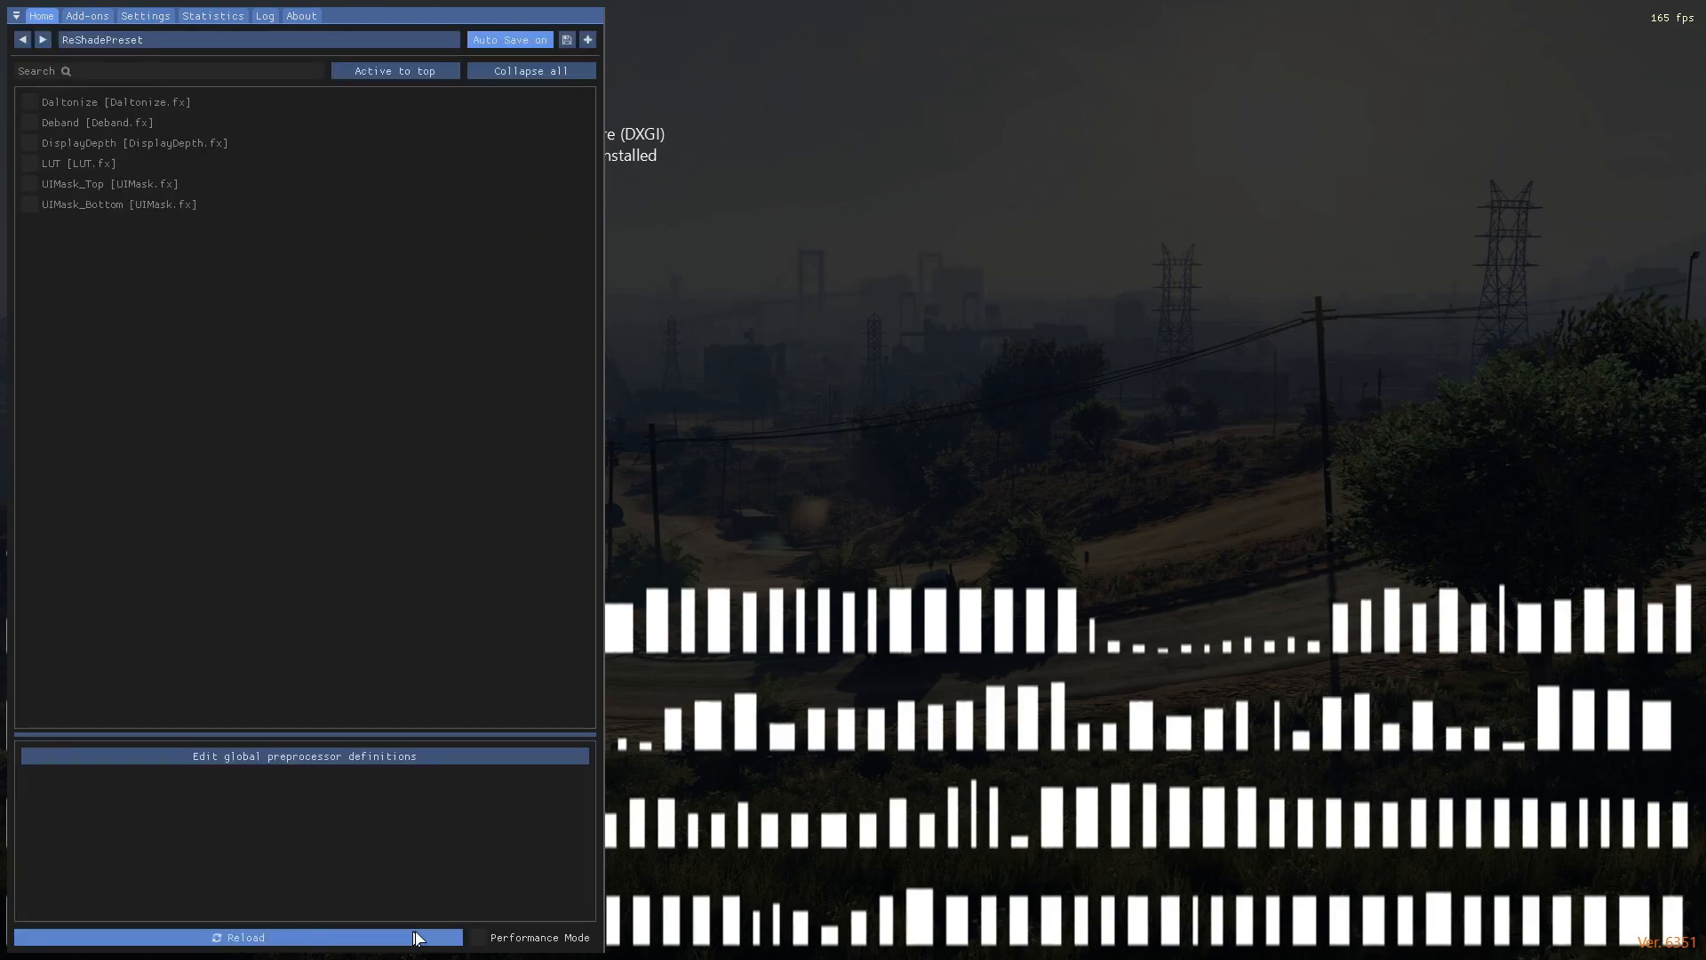
click(237, 937)
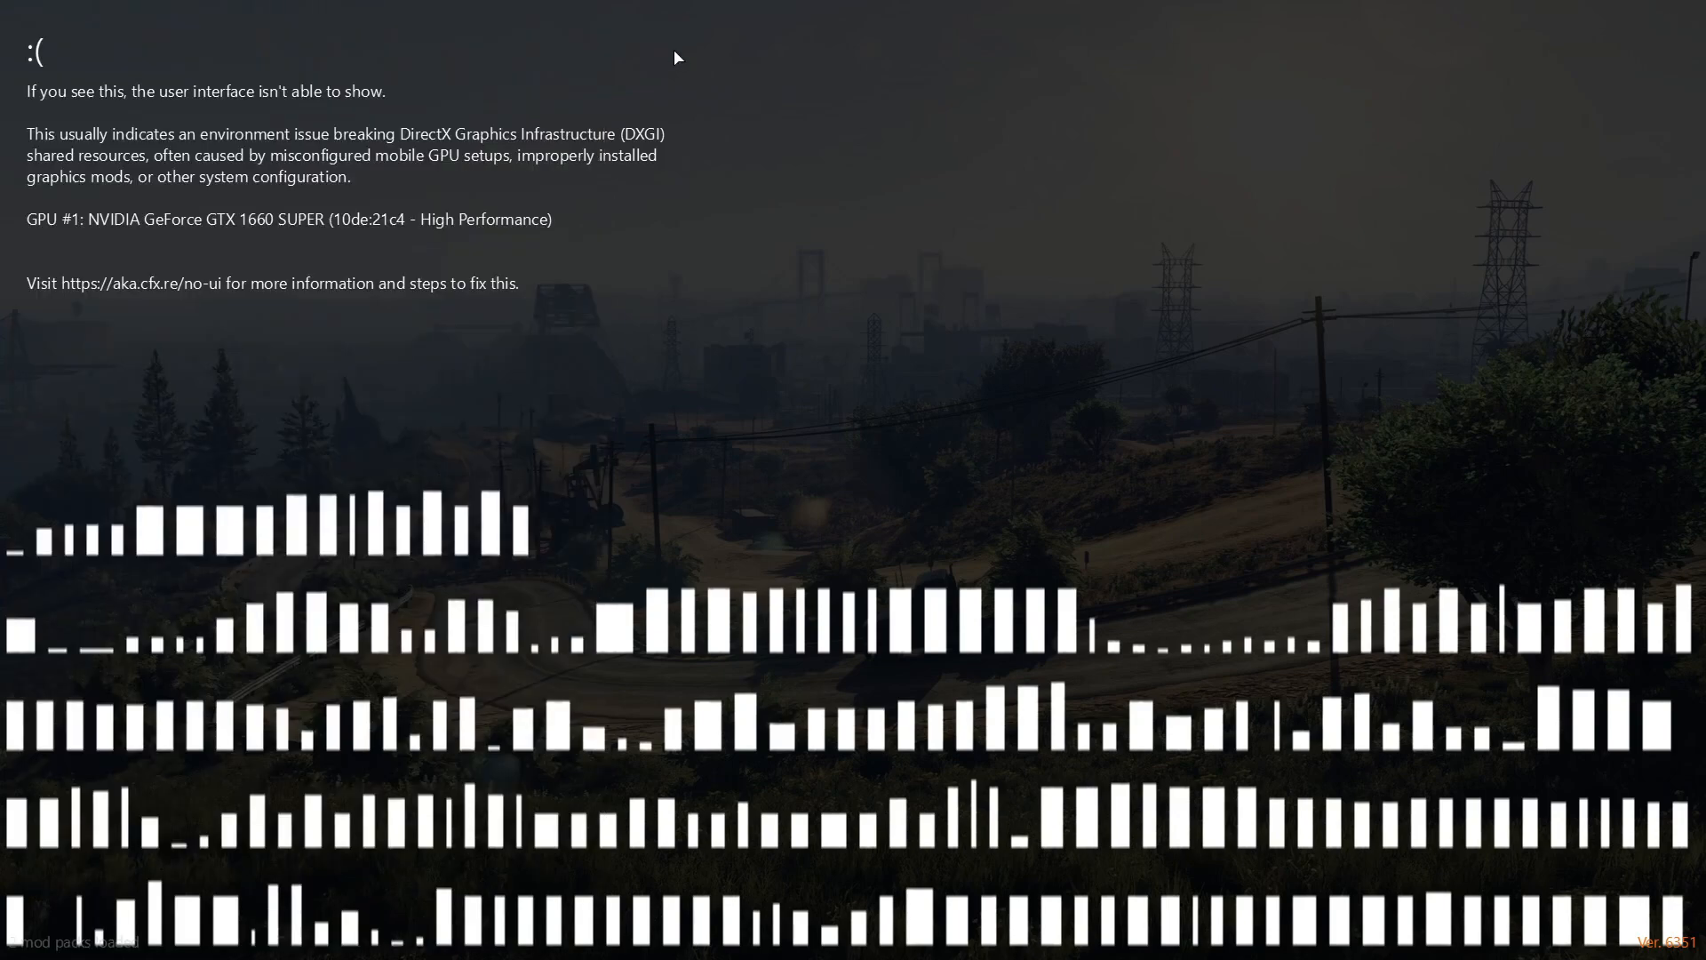
mouse_move(1056, 434)
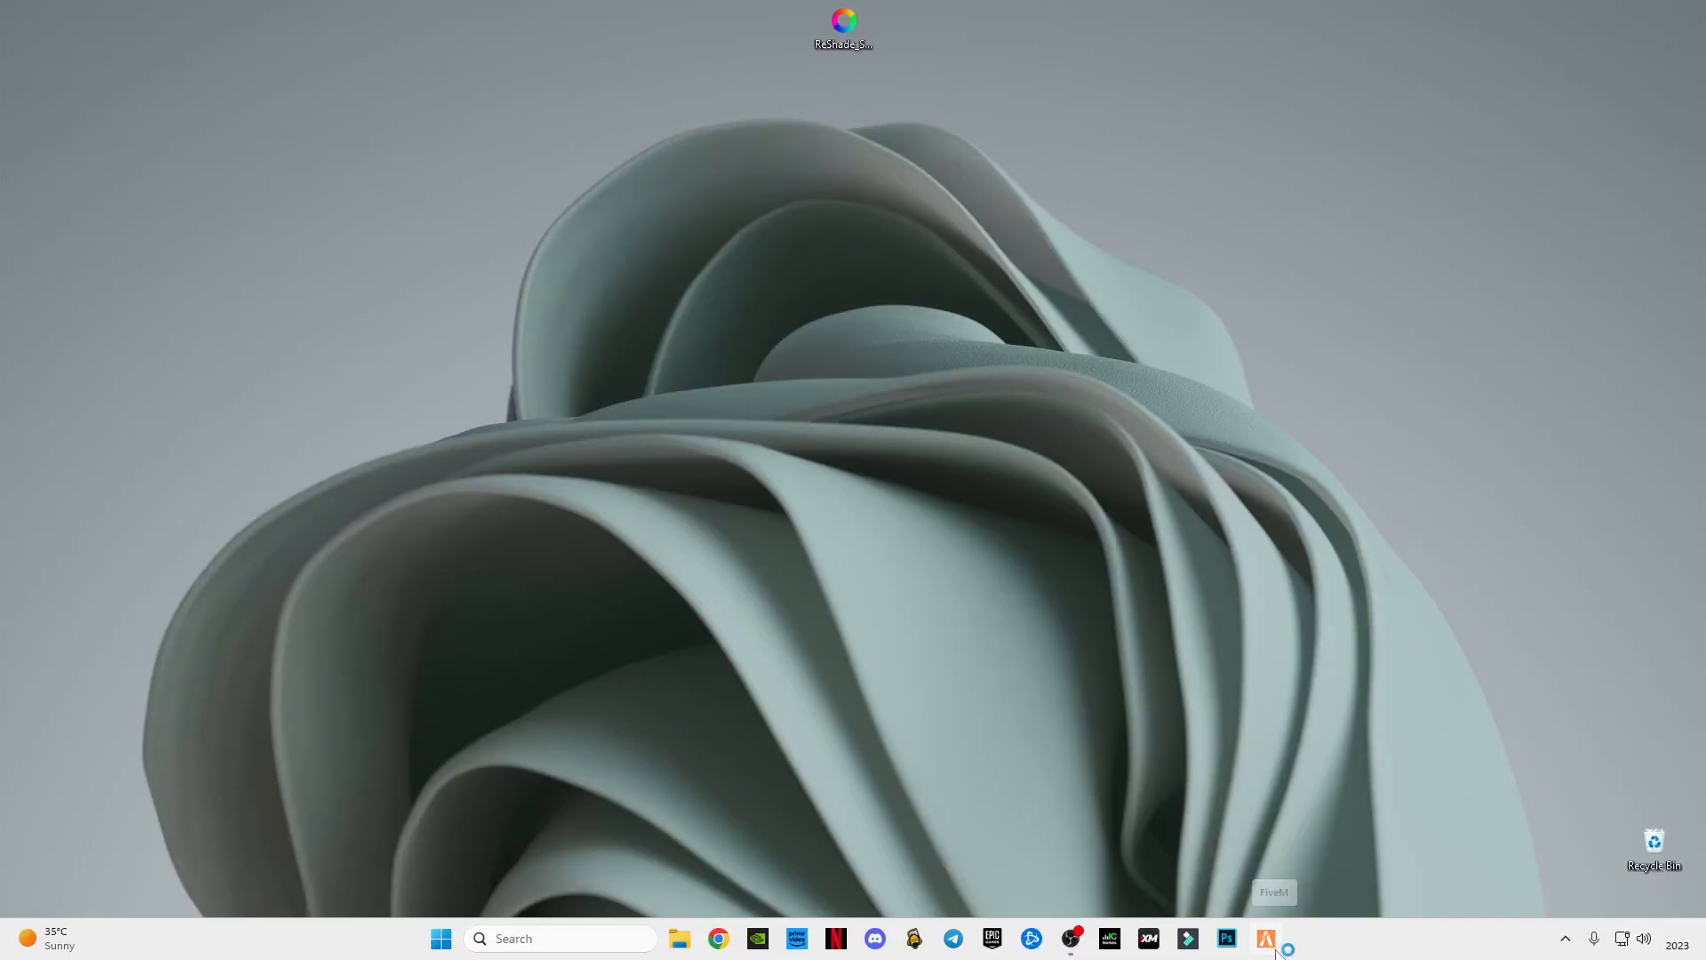
Relaunch FiveM from the taskbar after the interface error
click(1264, 937)
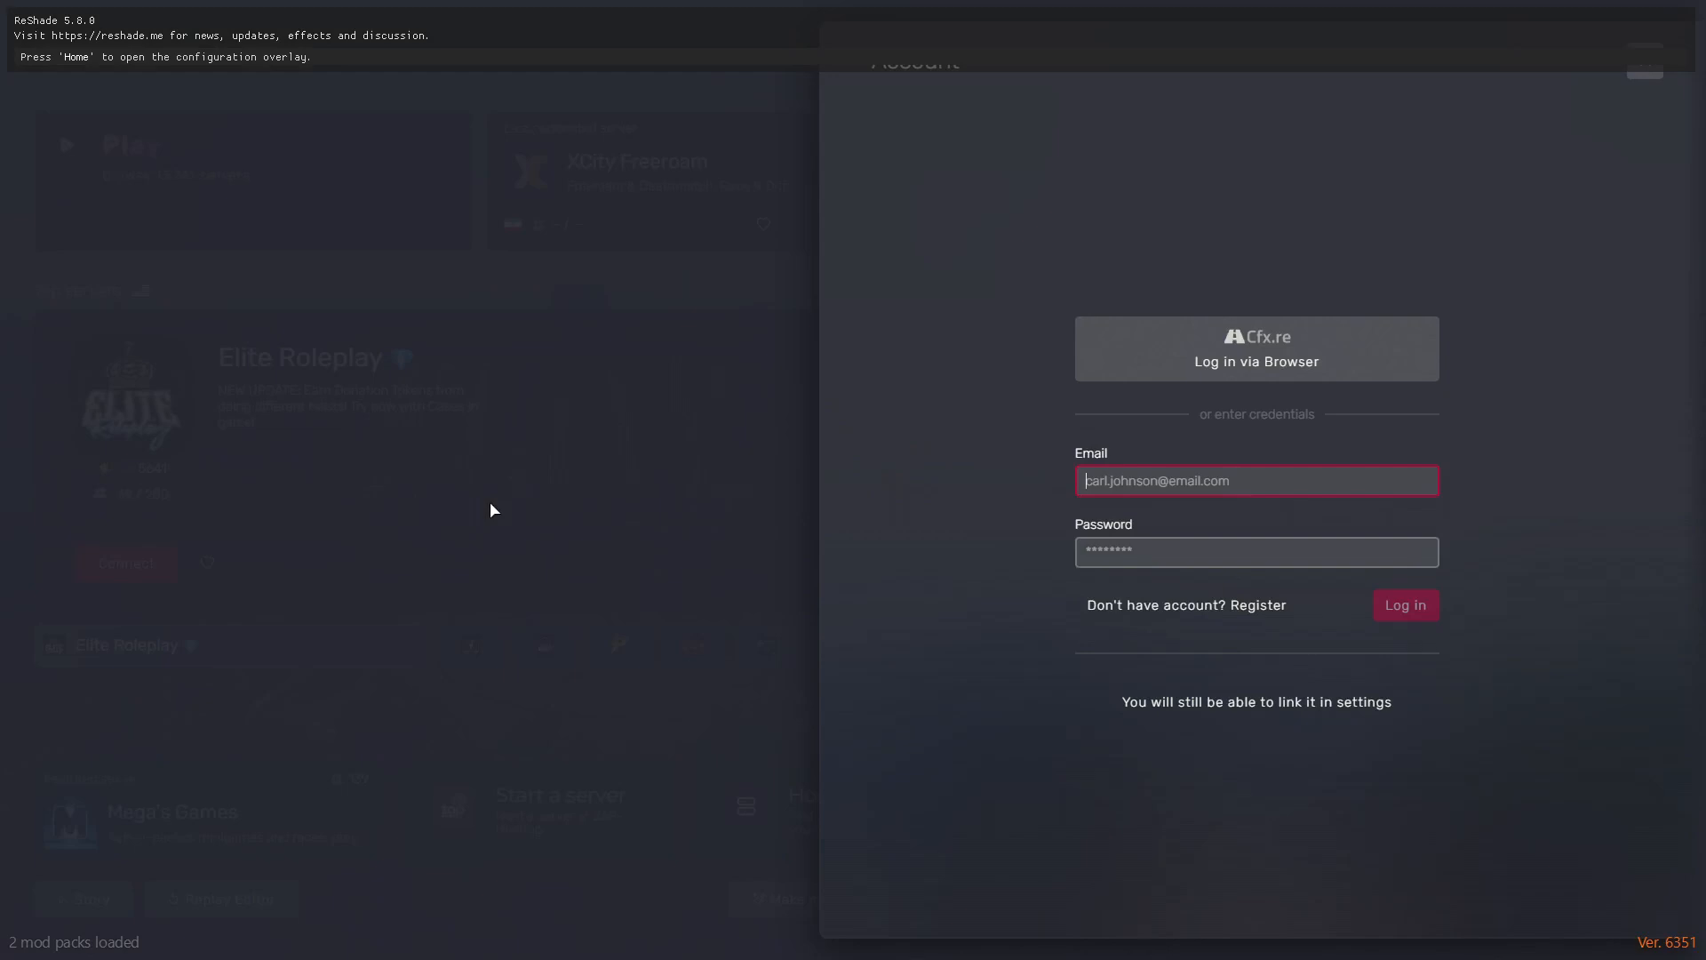
Dismiss the account panel and connect to the XCity Freeroam server
click(1642, 61)
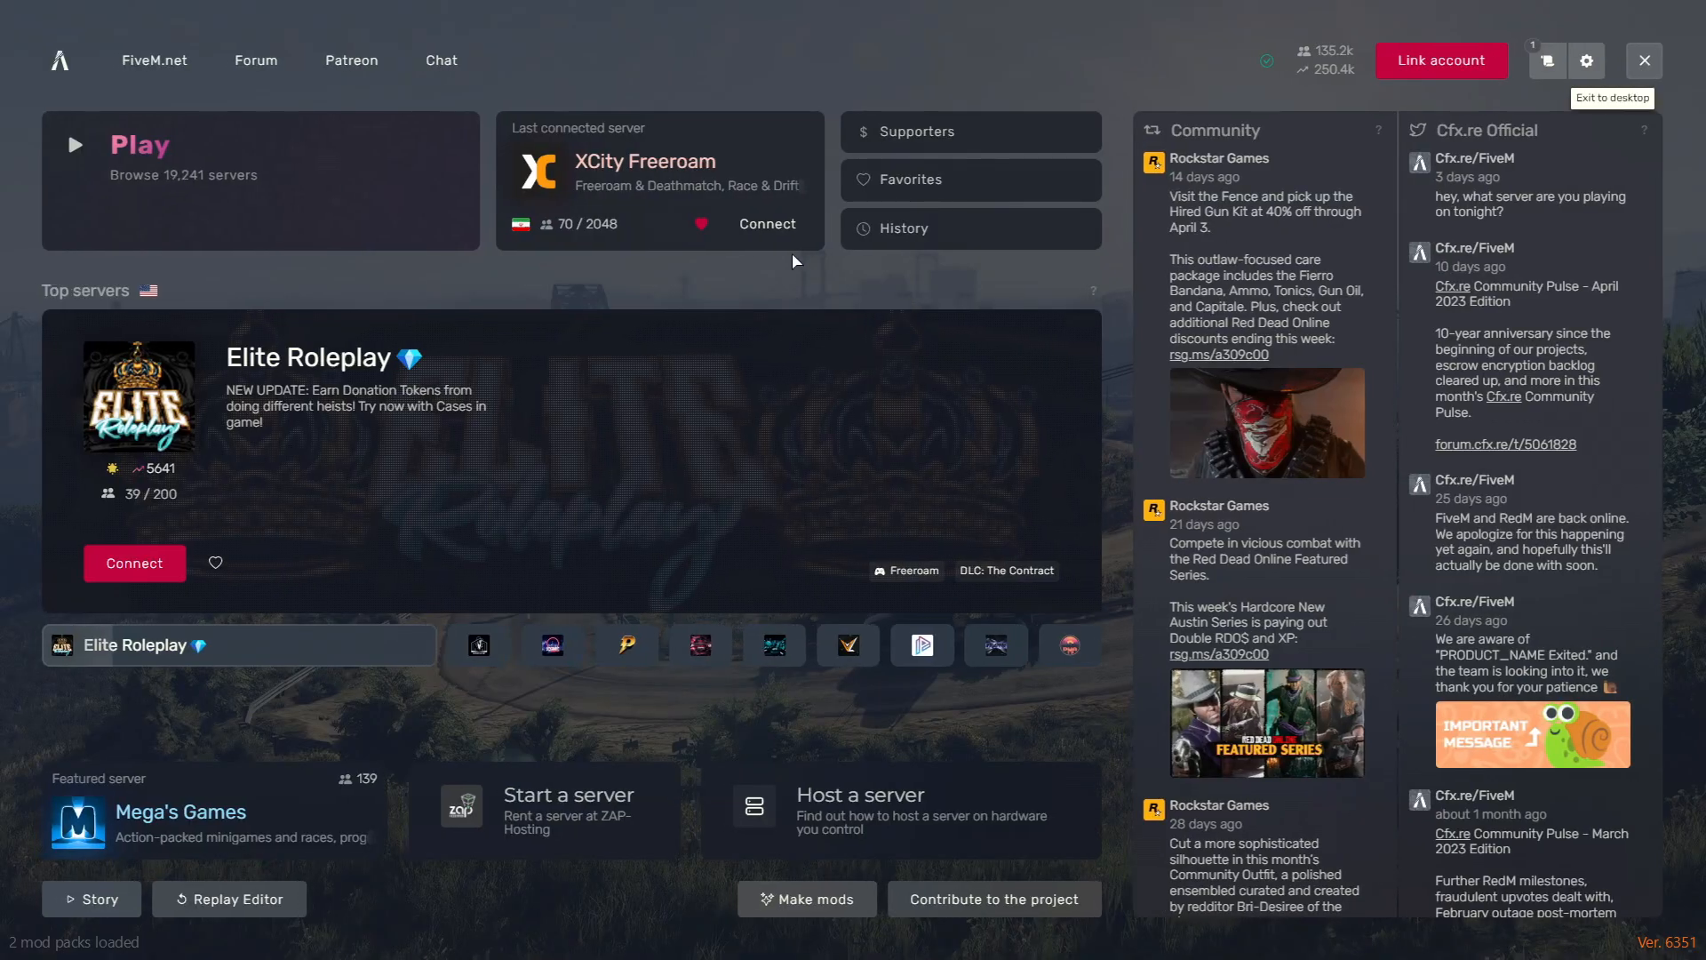
click(766, 224)
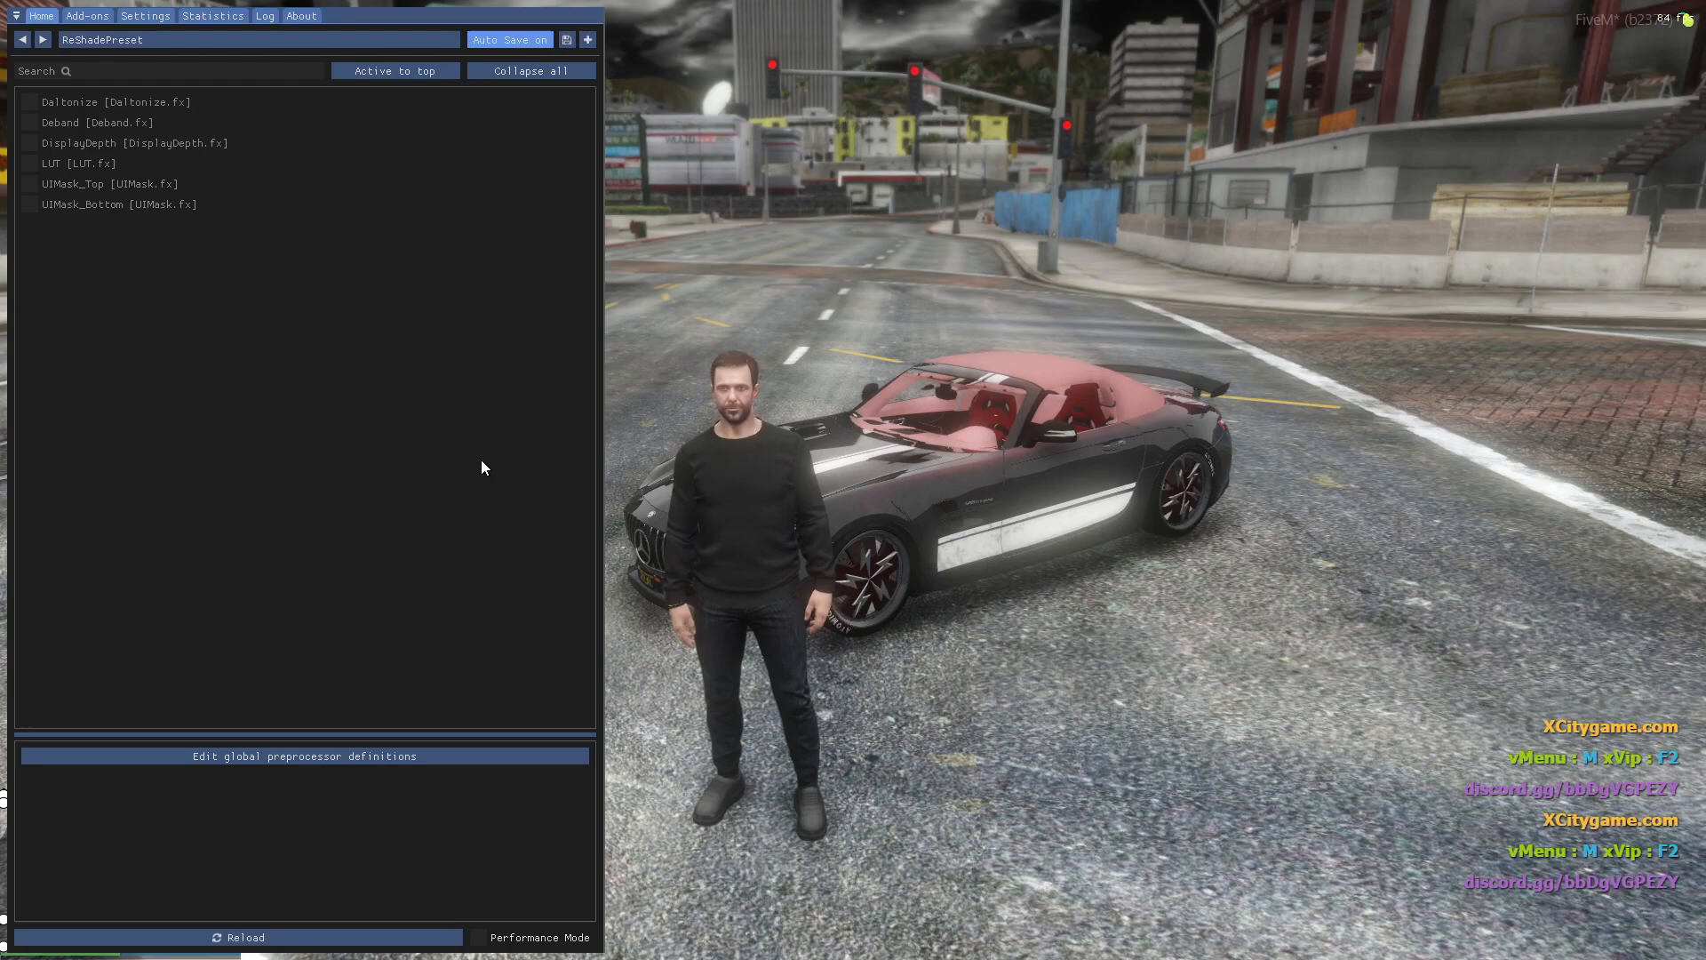
mouse_move(403, 611)
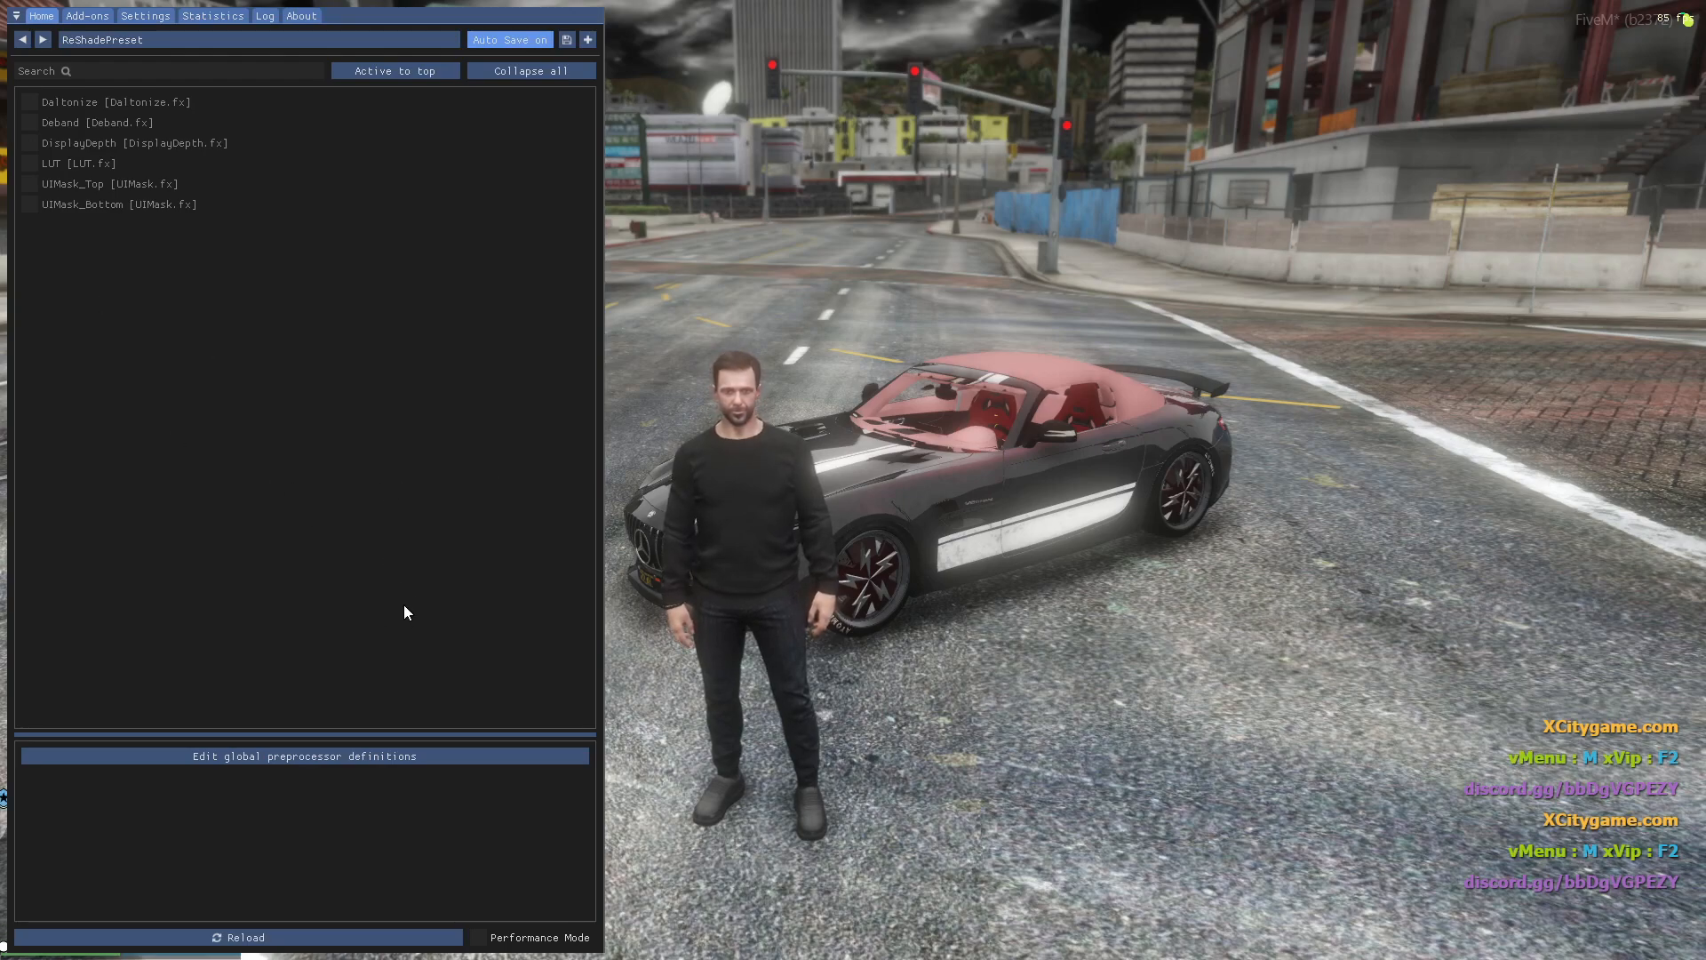
Toggle the LUT effect on and off, then enable UIMask_Bottom to show its settings
click(31, 164)
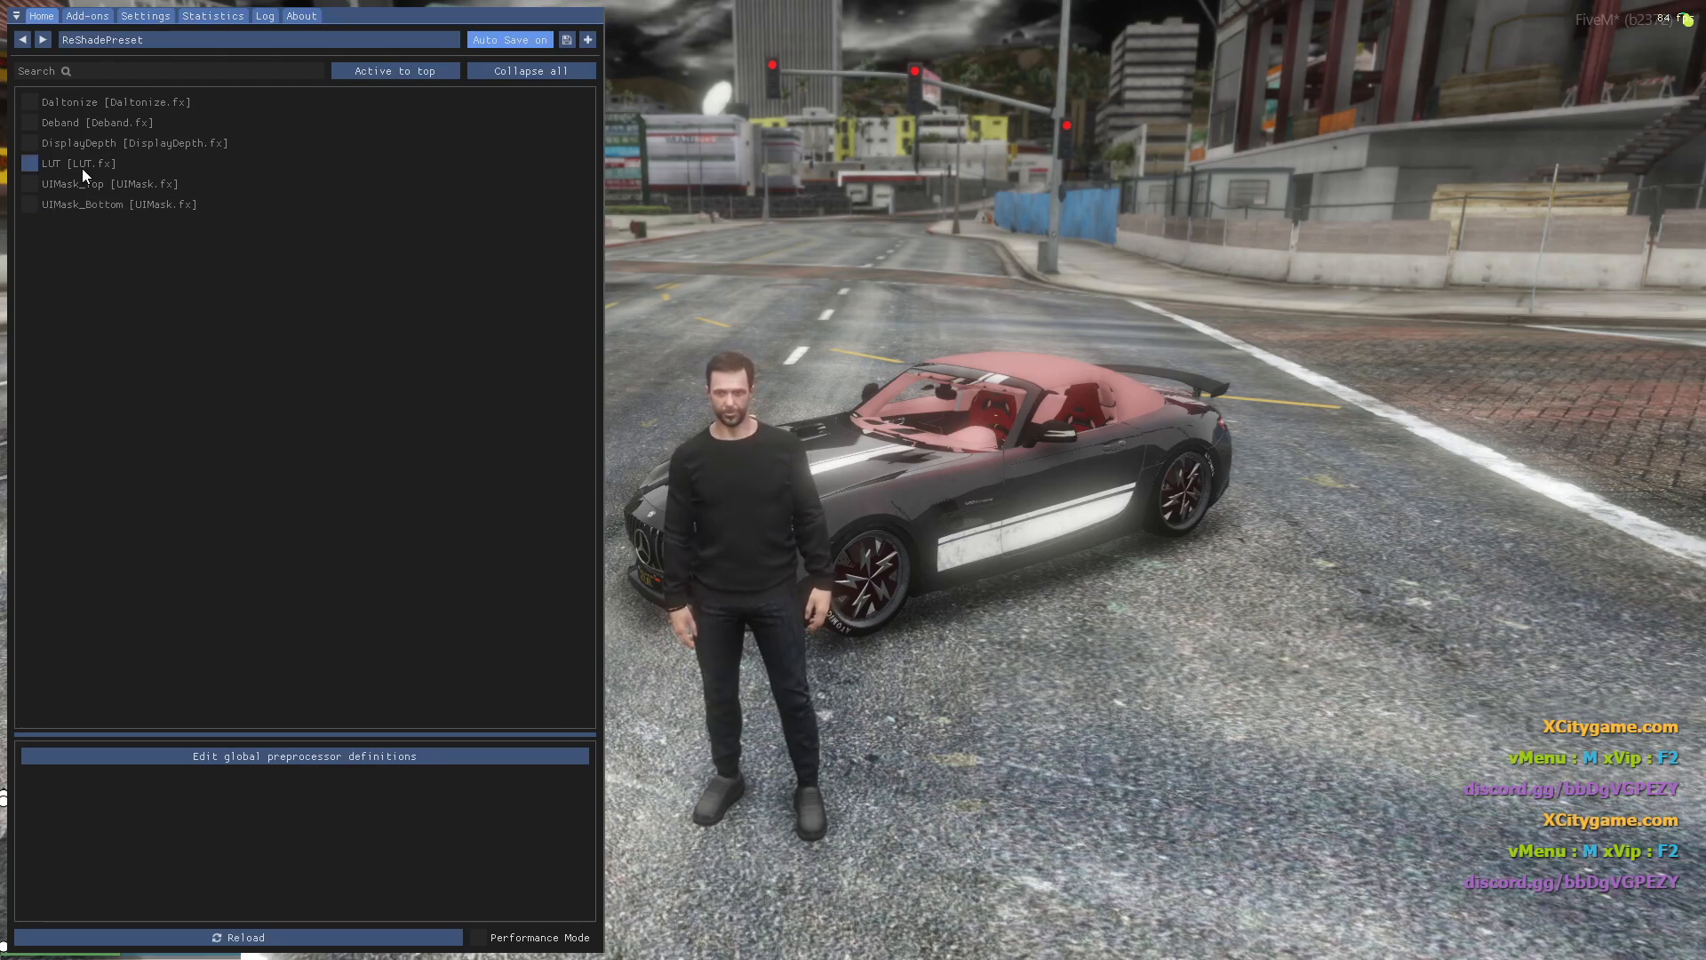
click(30, 164)
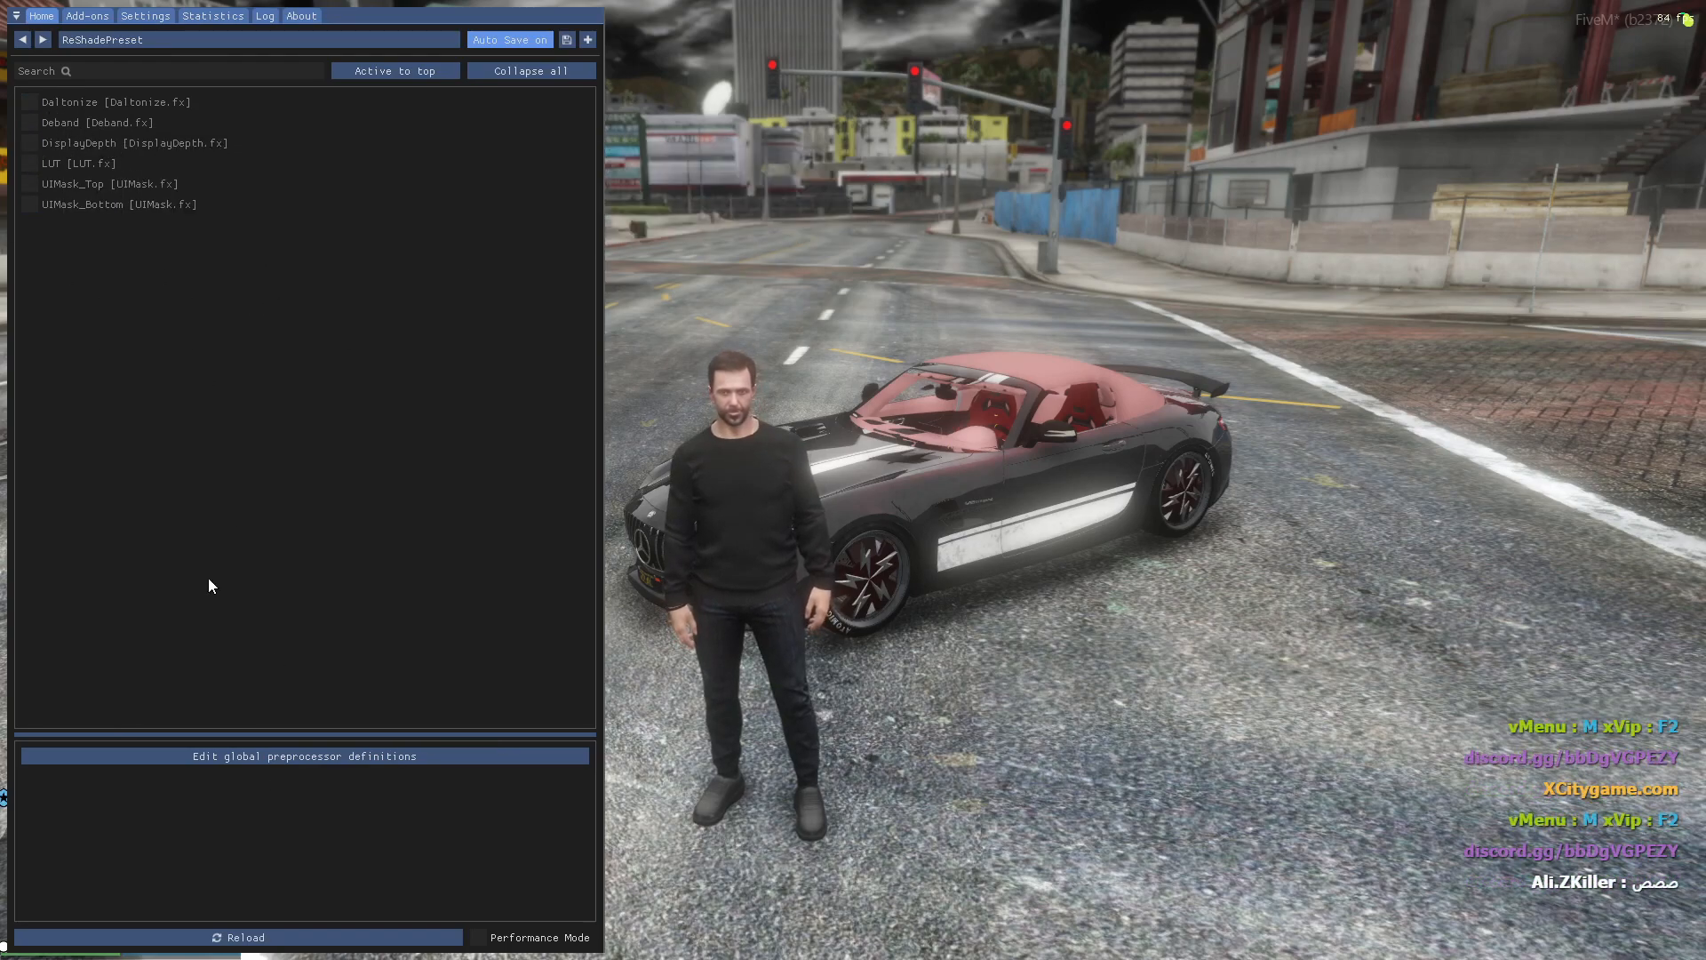
click(30, 164)
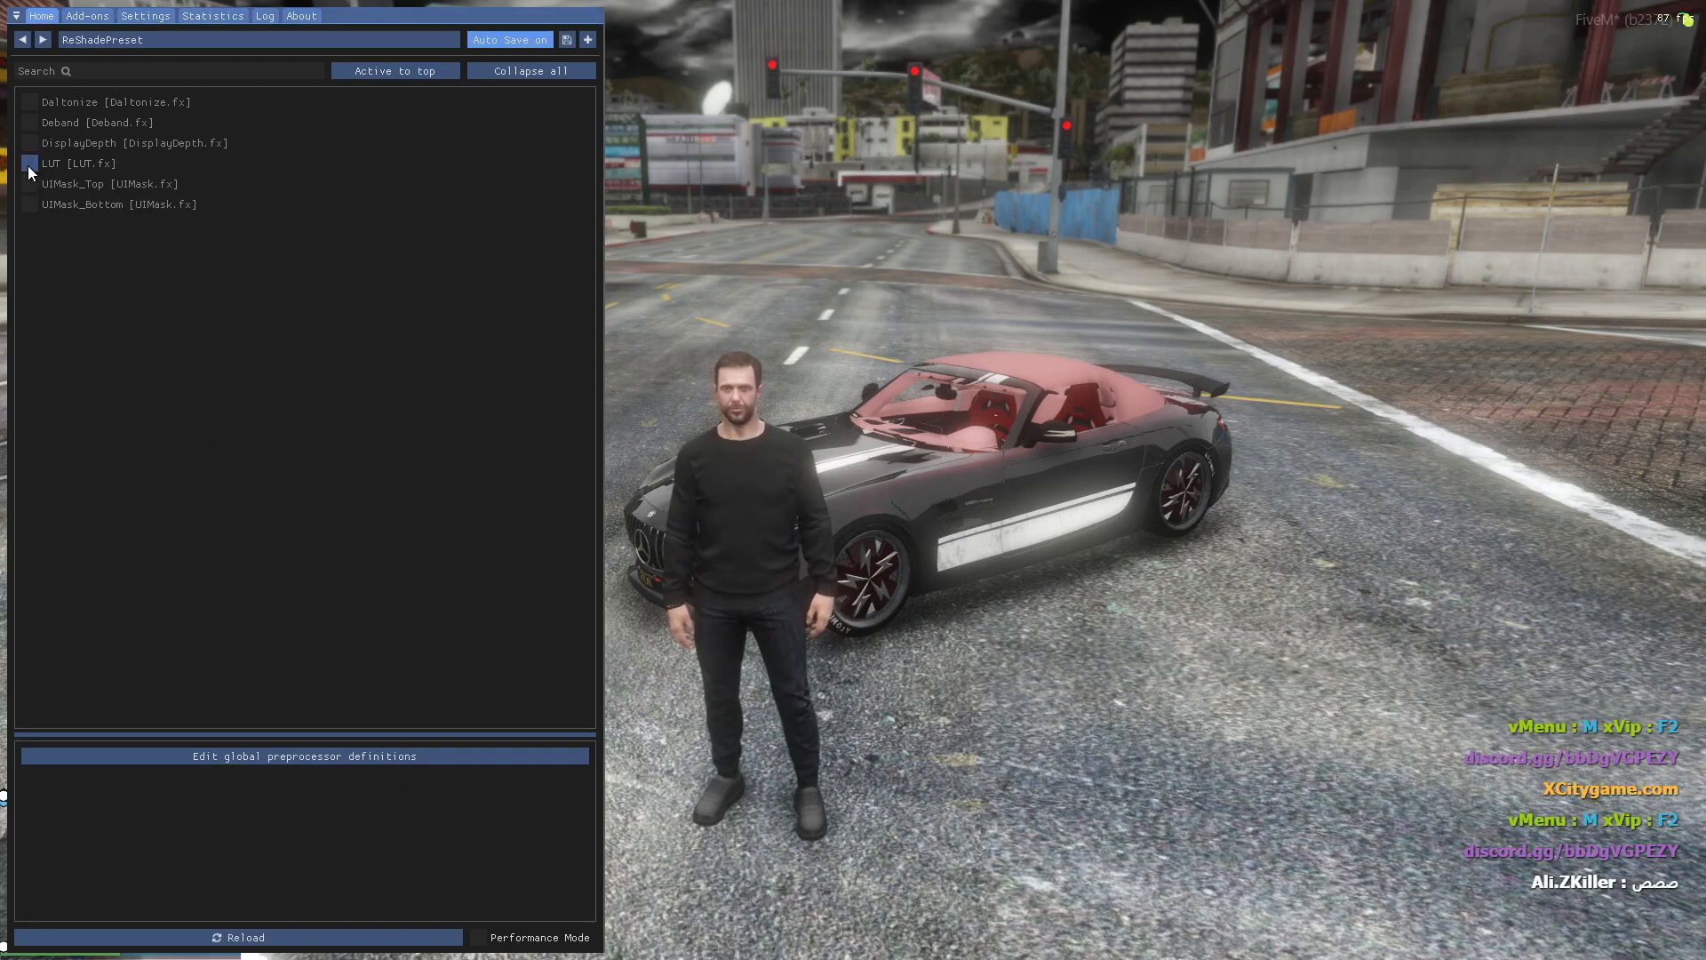
click(30, 205)
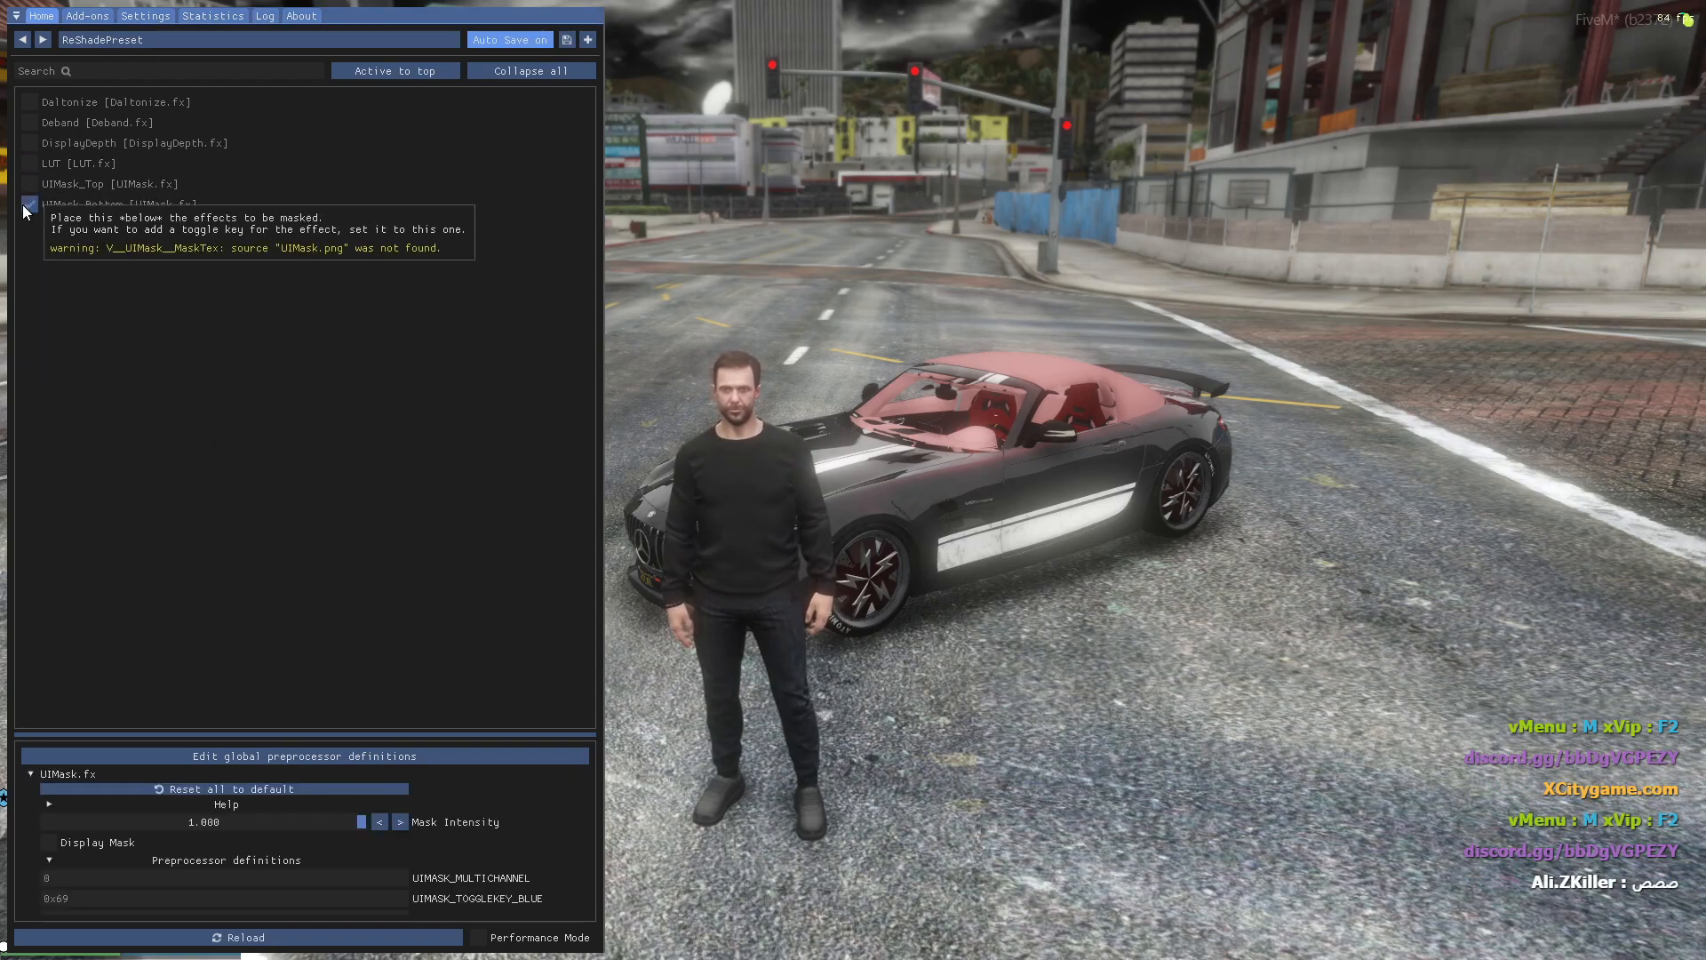